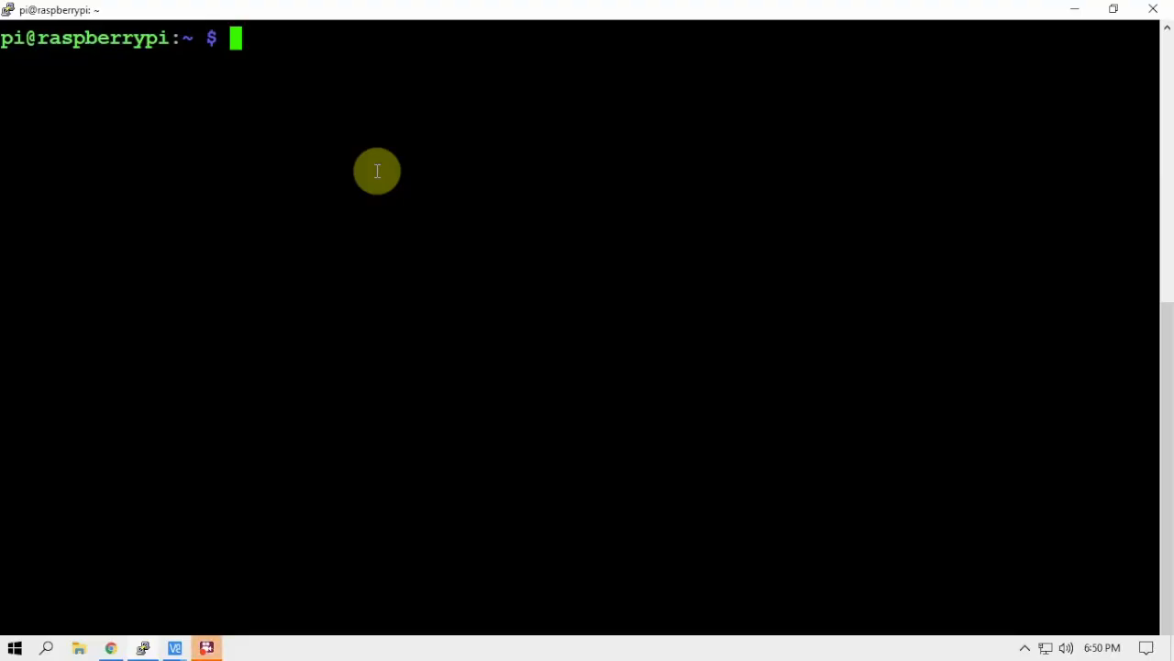
mouse_move(331, 126)
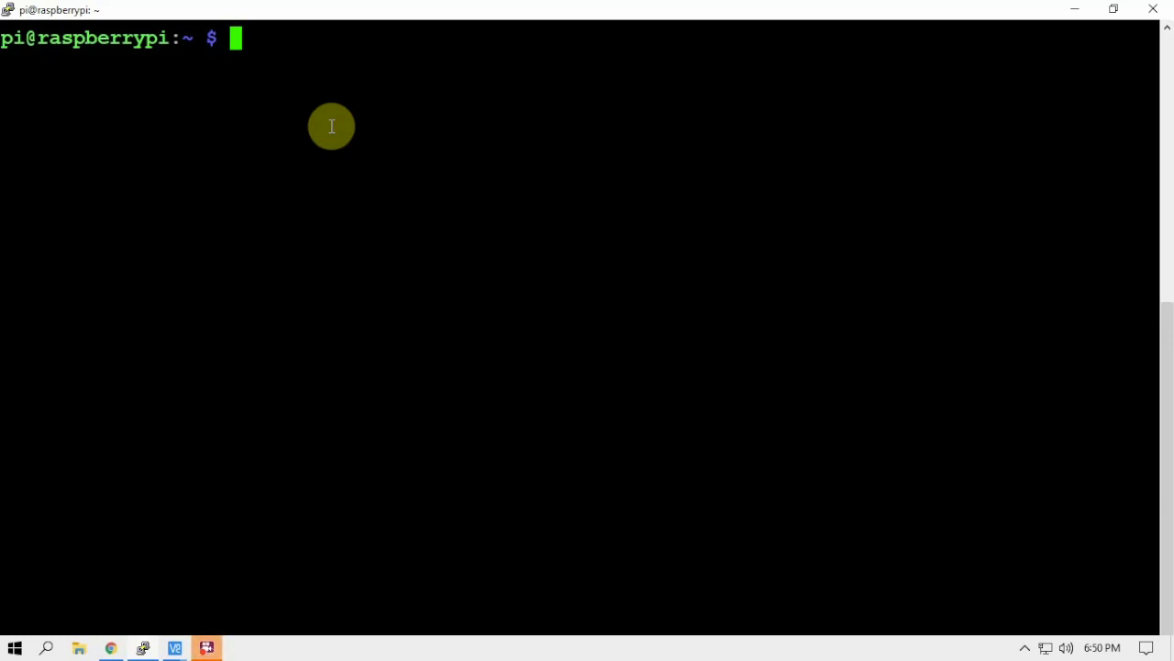
Type 'sudo raspi-config' at the Pi shell prompt without running it.
text(sudo r)
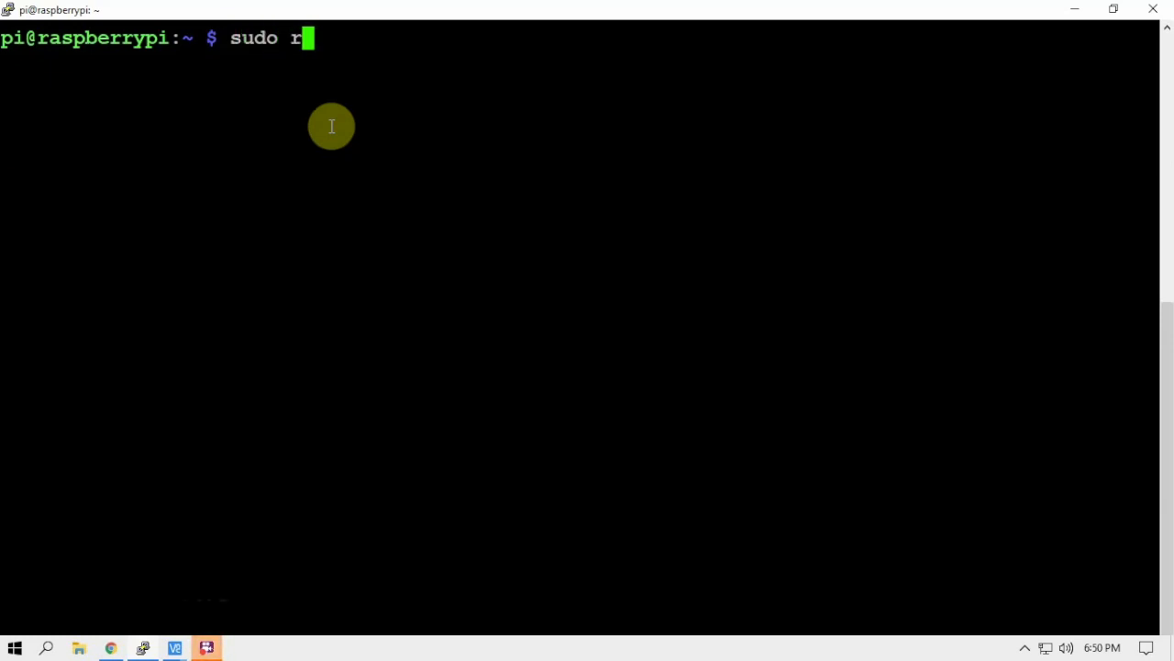
text(aspi-co)
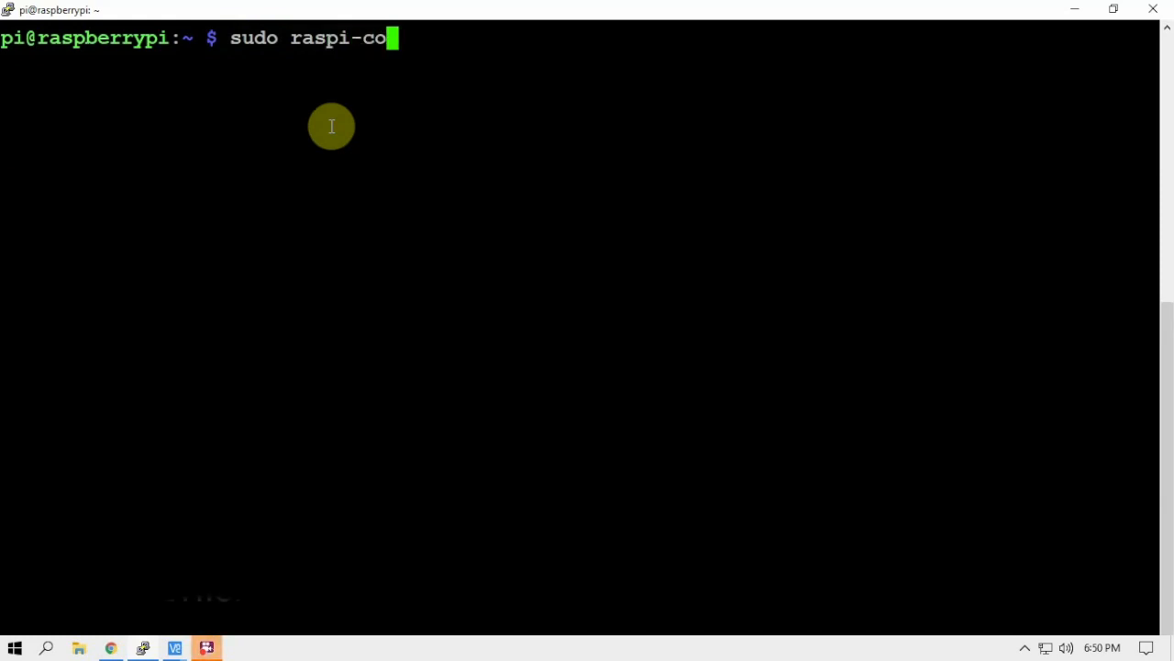
text(nfig)
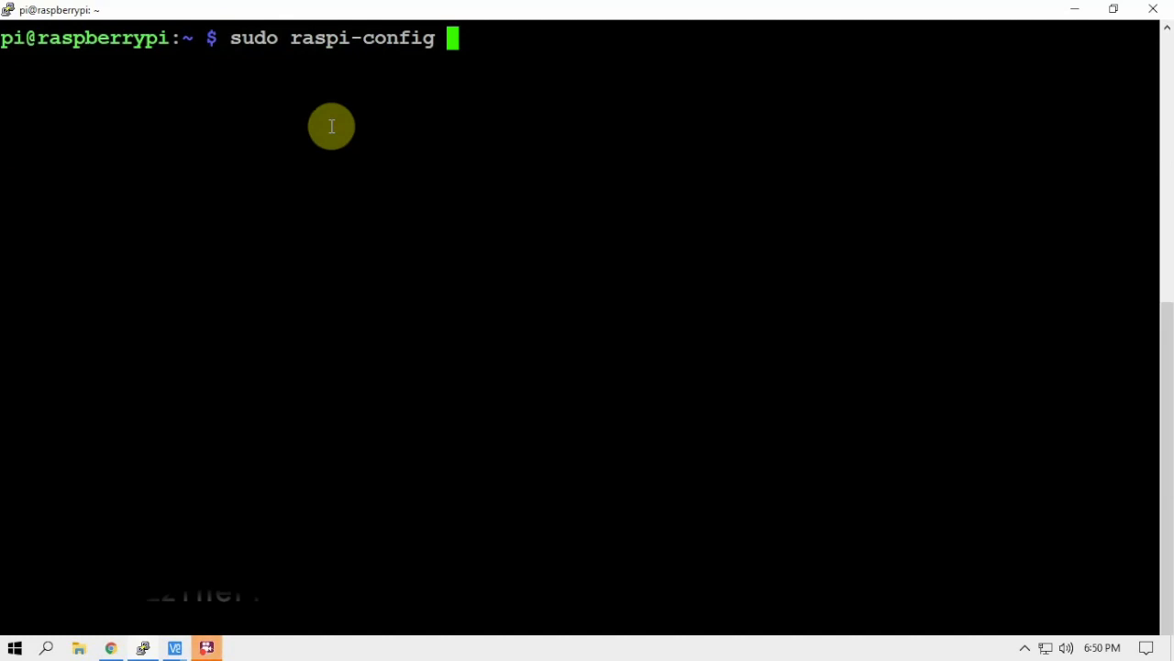
mouse_move(322, 112)
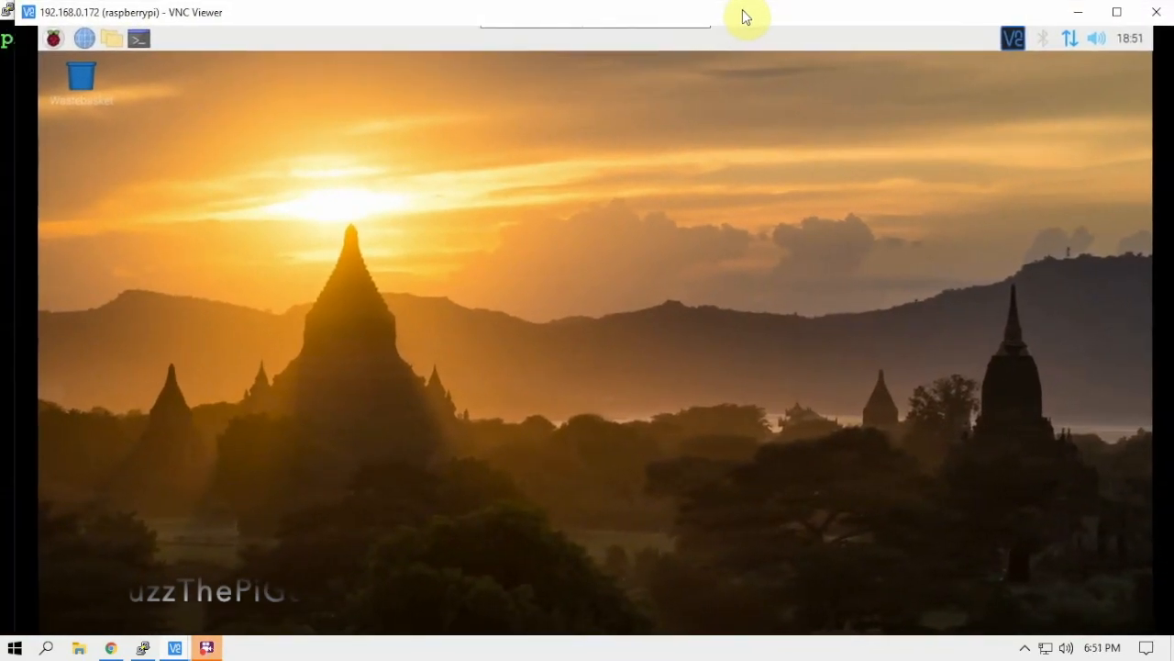
Show the Interfaces tab of Raspberry Pi Configuration to confirm Camera is enabled.
click(53, 38)
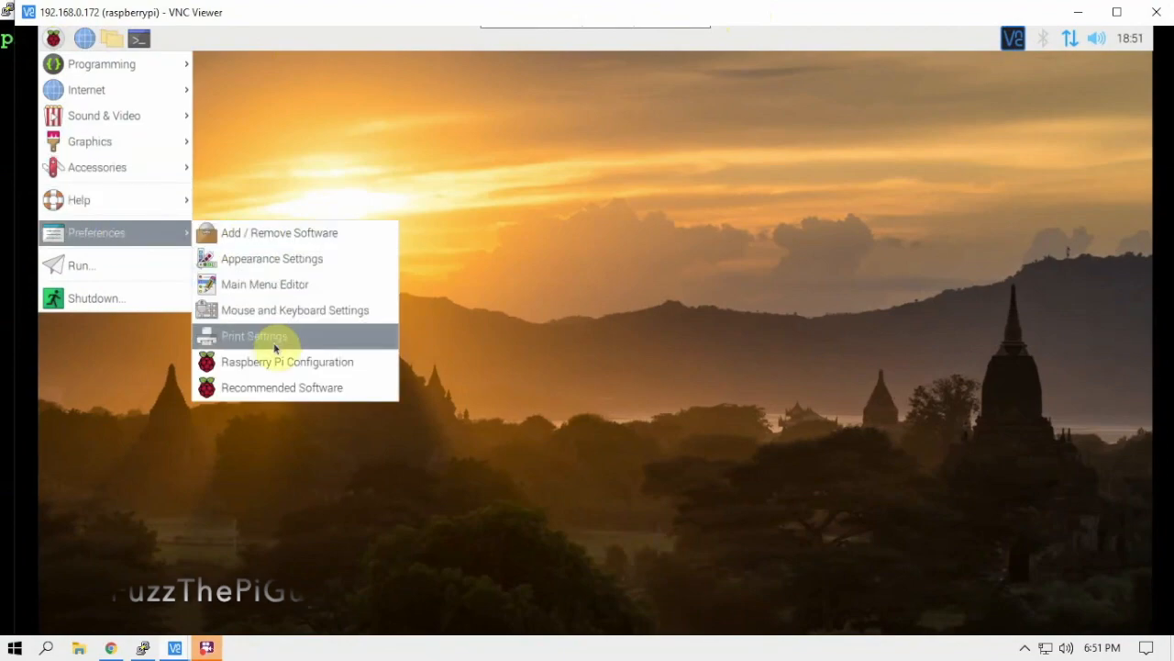
click(458, 360)
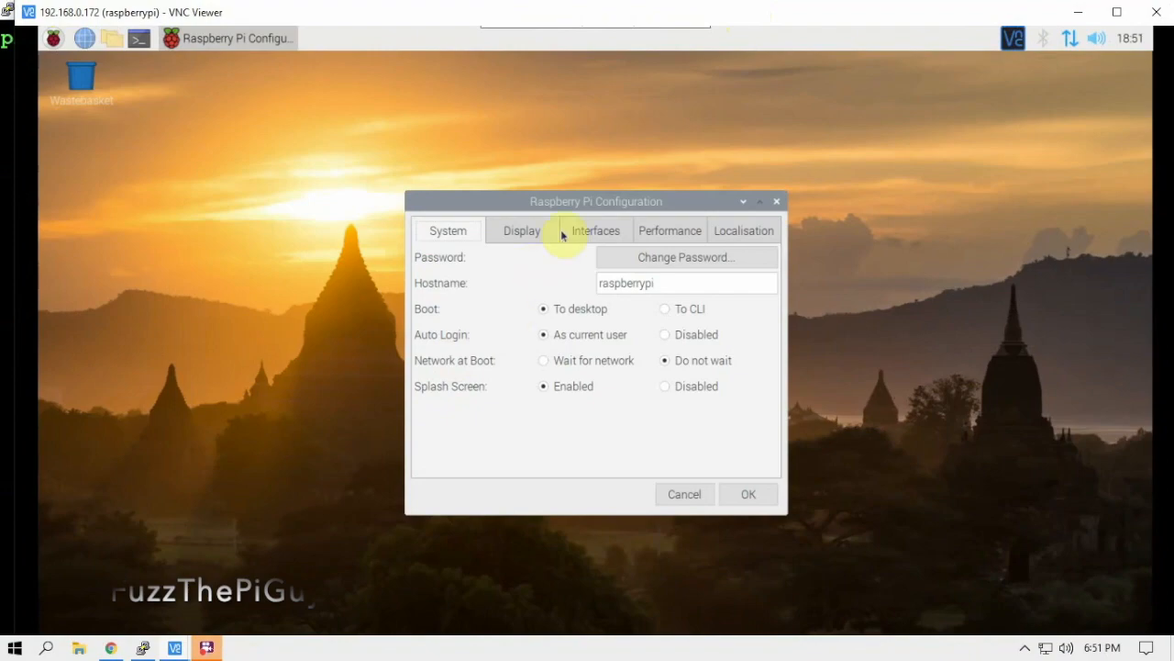
click(595, 231)
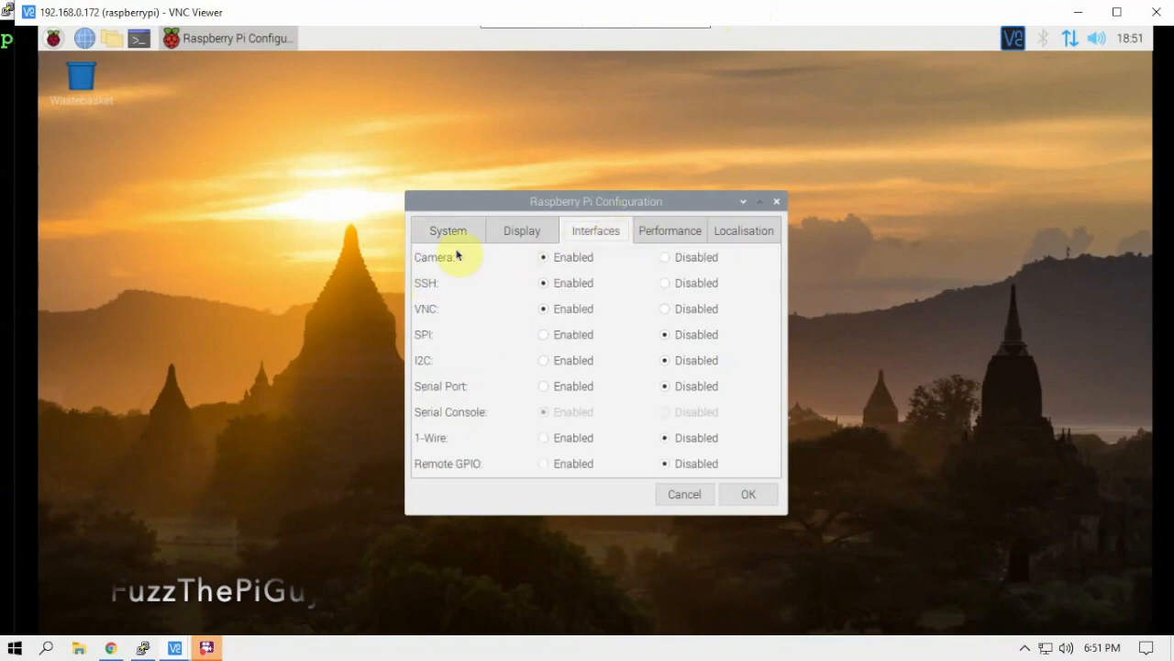
mouse_move(708, 618)
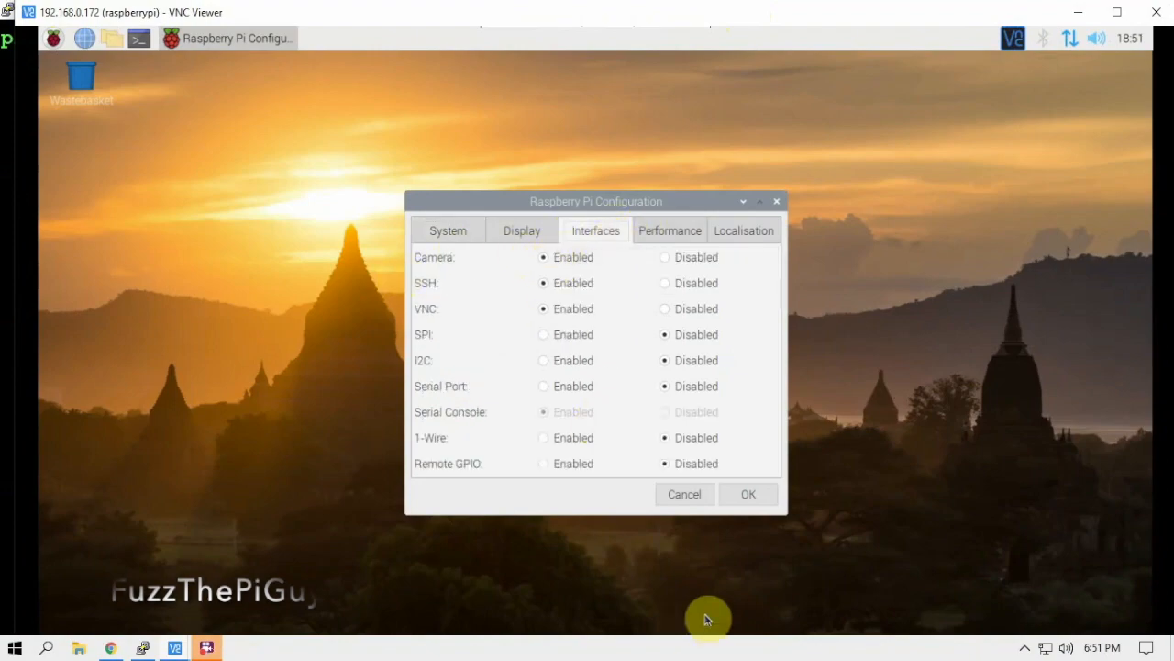
mouse_move(544, 412)
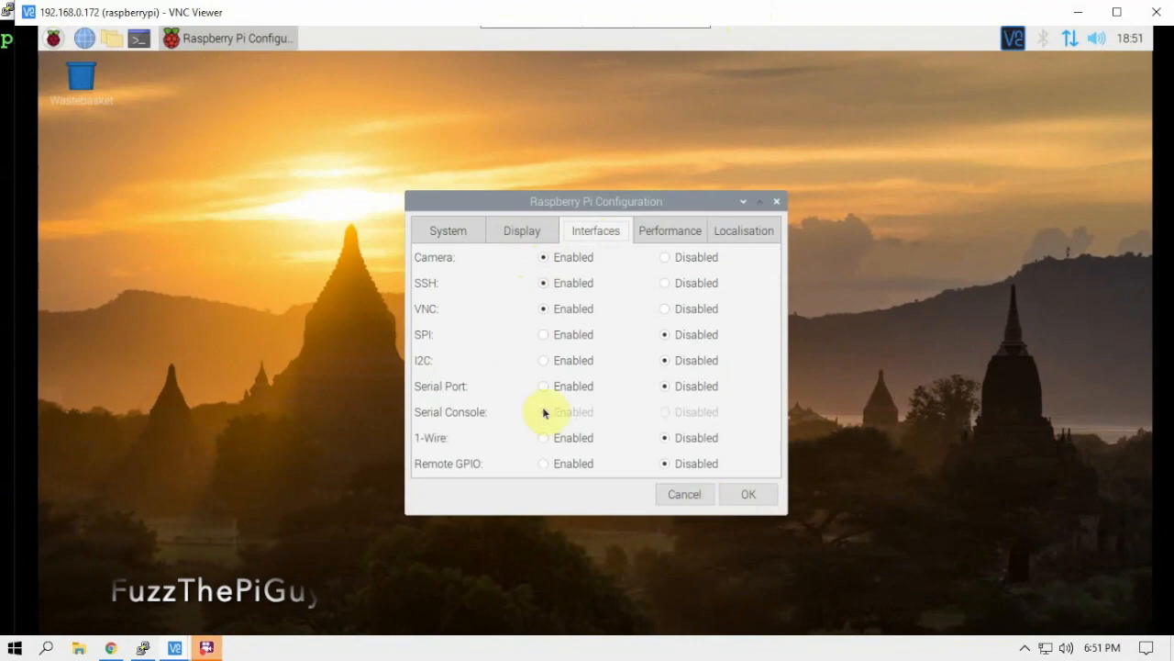
mouse_move(830, 331)
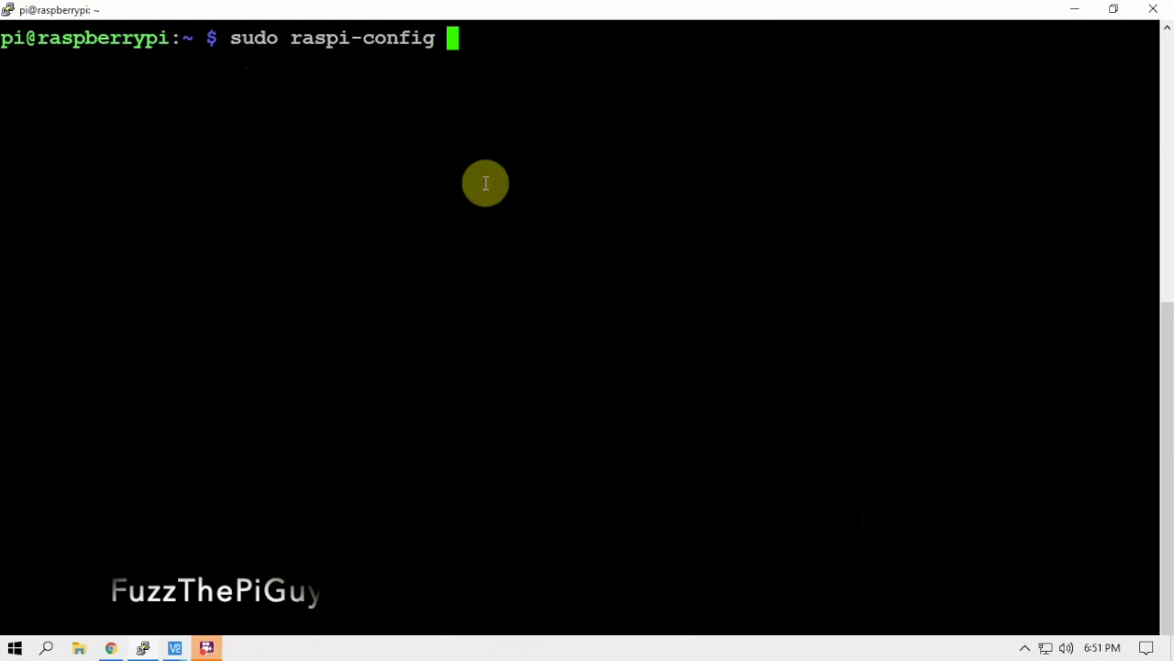
Run raspi-config, enable the camera under Interface Options, and finish back to the shell.
key(Return)
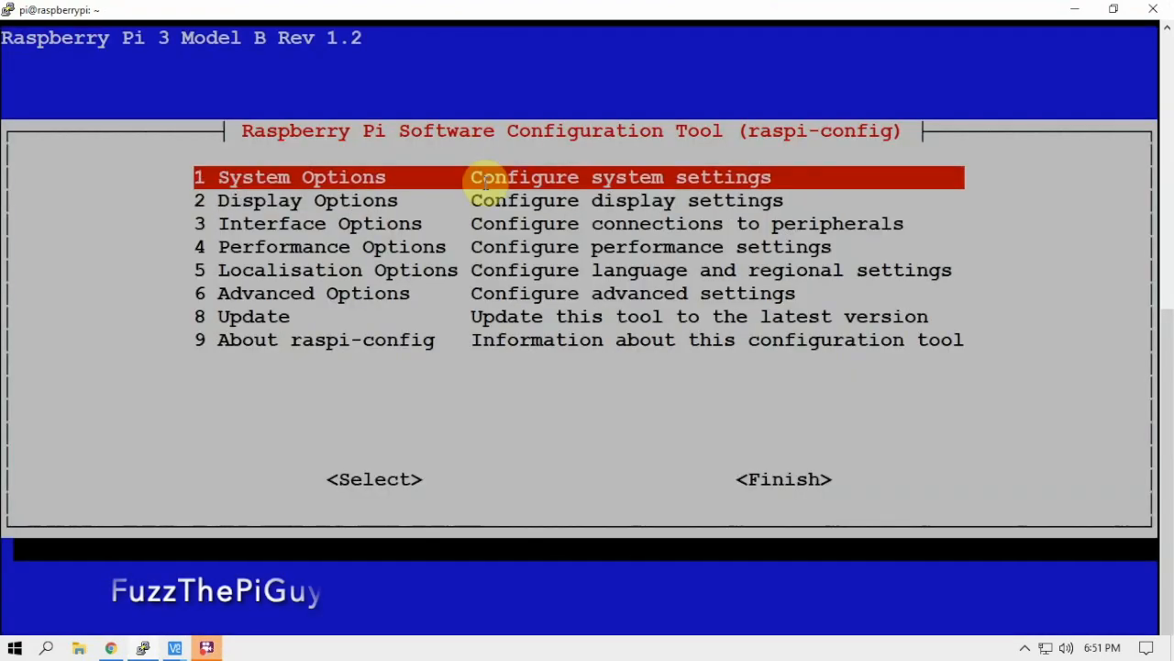
click(373, 478)
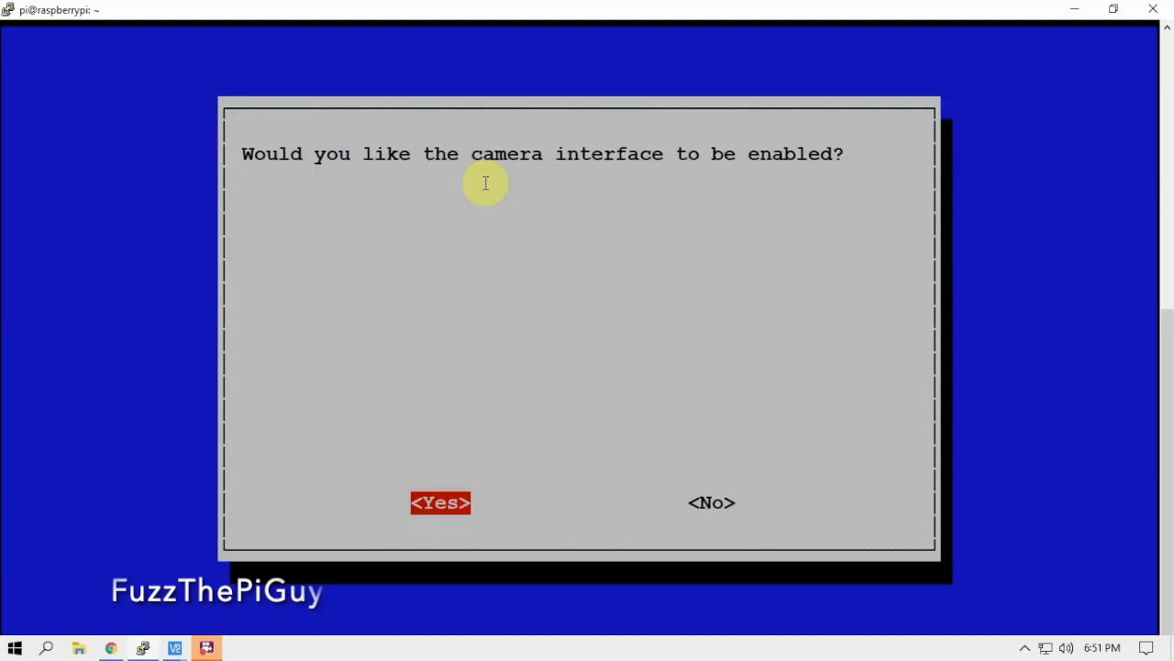
click(440, 502)
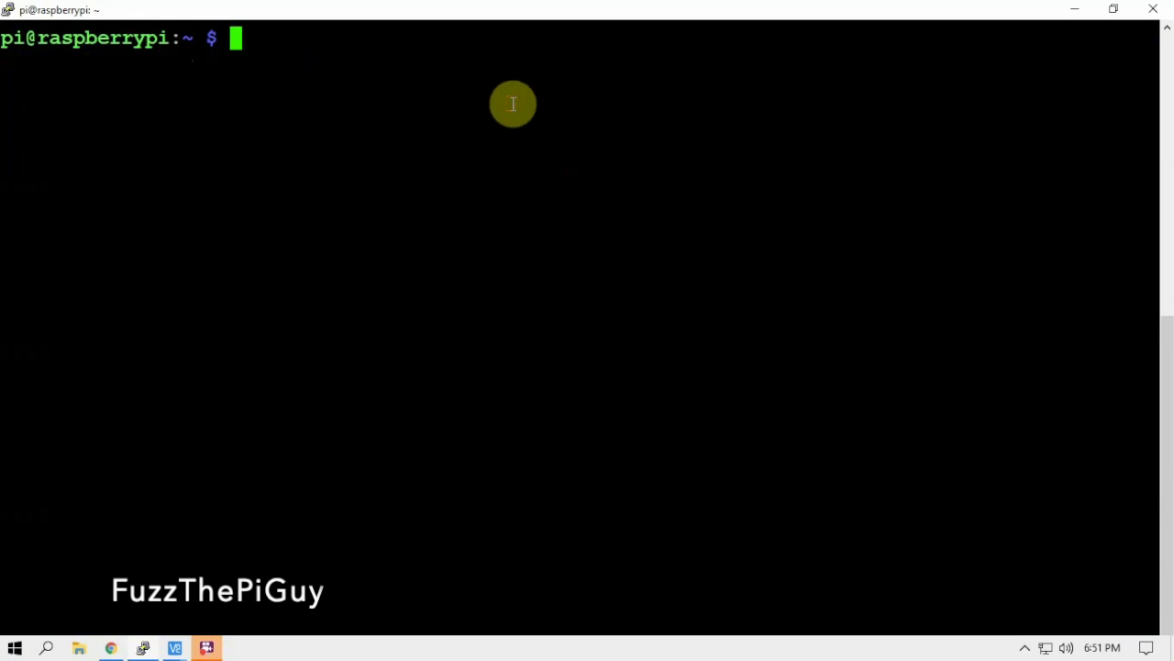
Capture a still photo with 'raspistill -o test.jpg'.
text(ras)
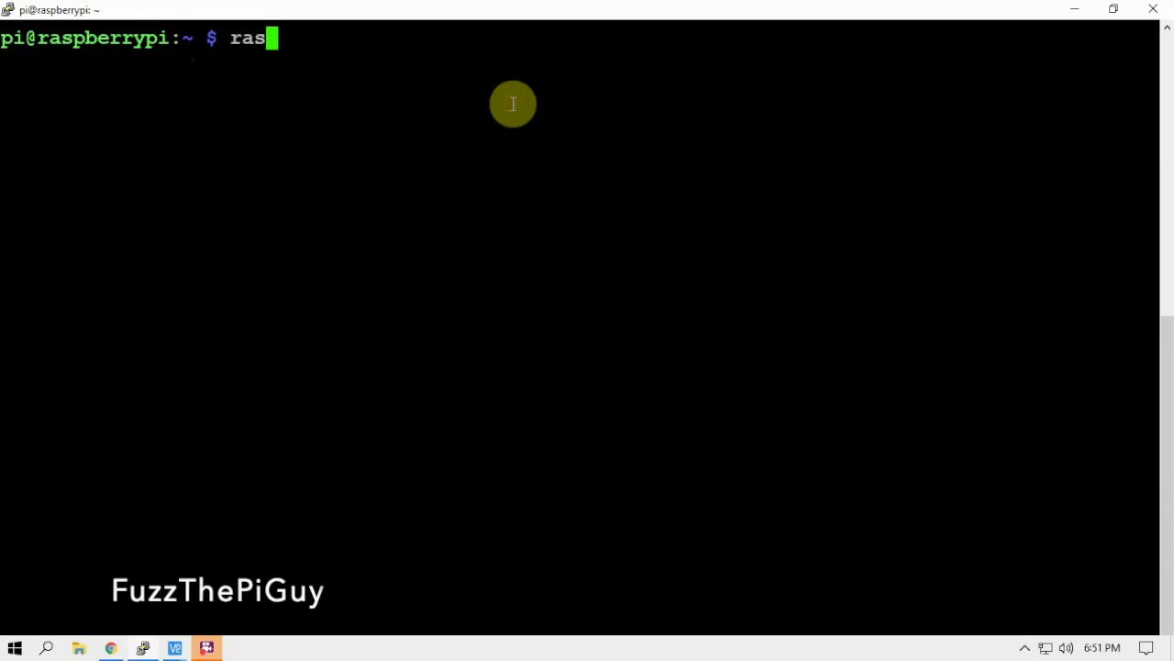
text(p)
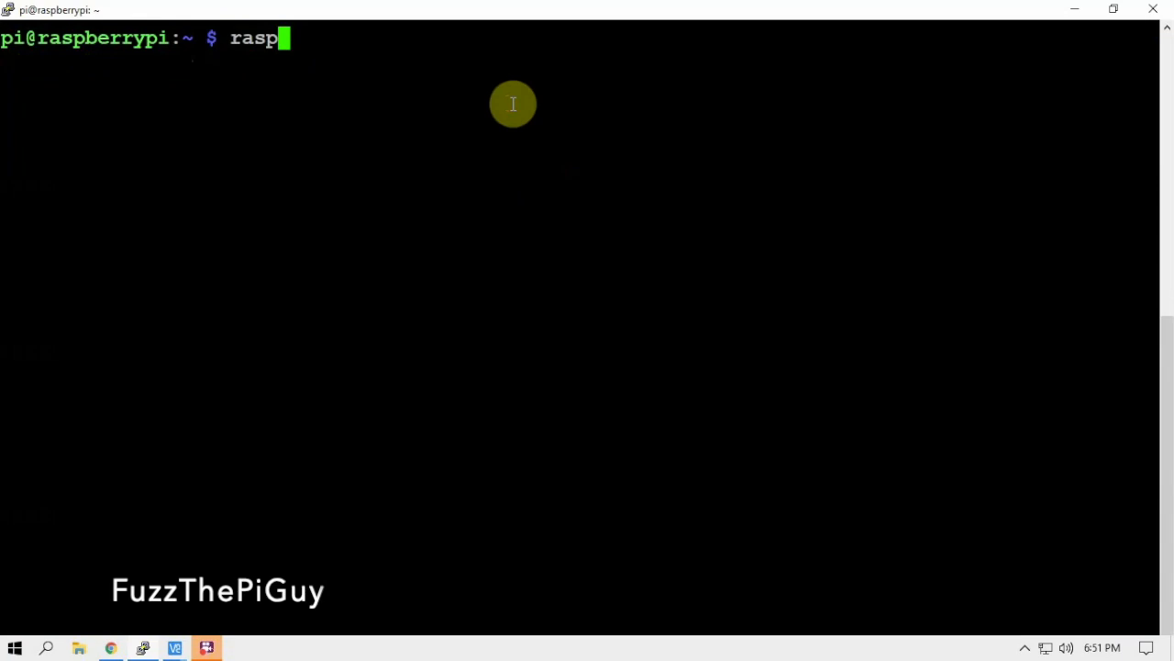
text(i)
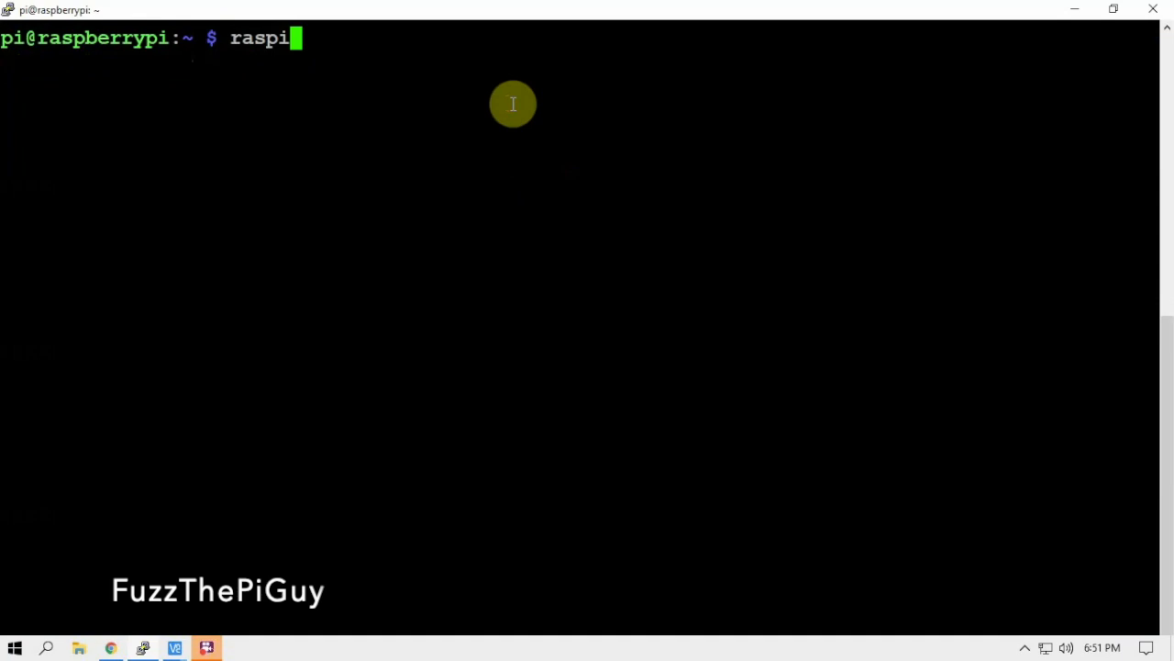
text(still)
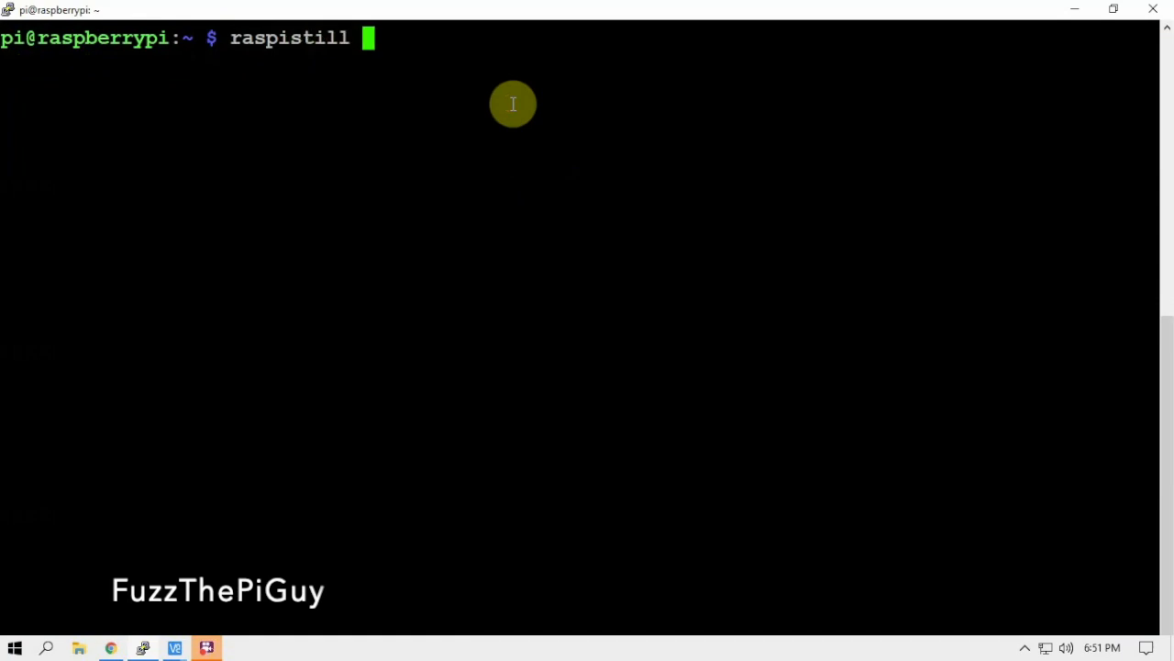
text(-o)
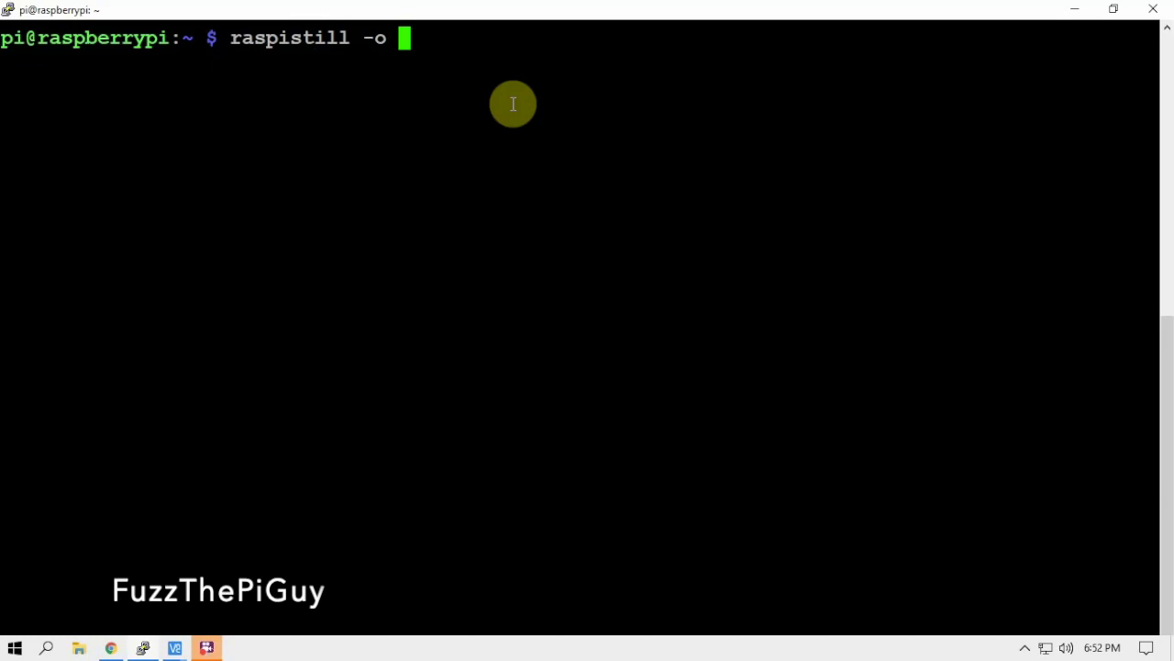
text(test)
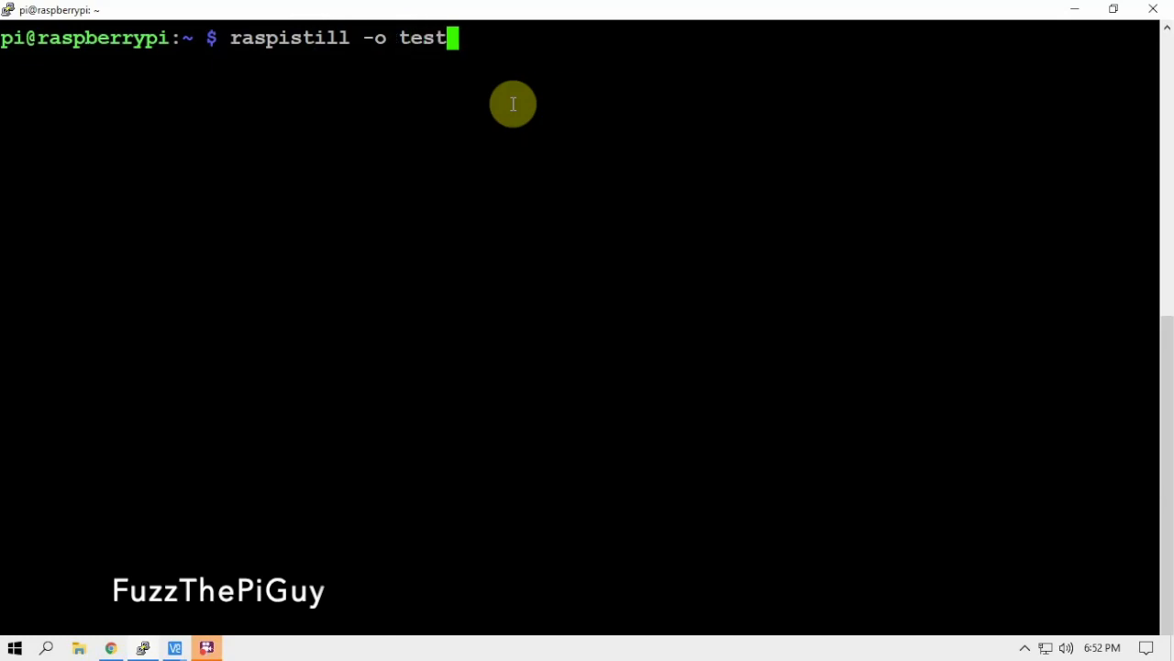
text(.jpg)
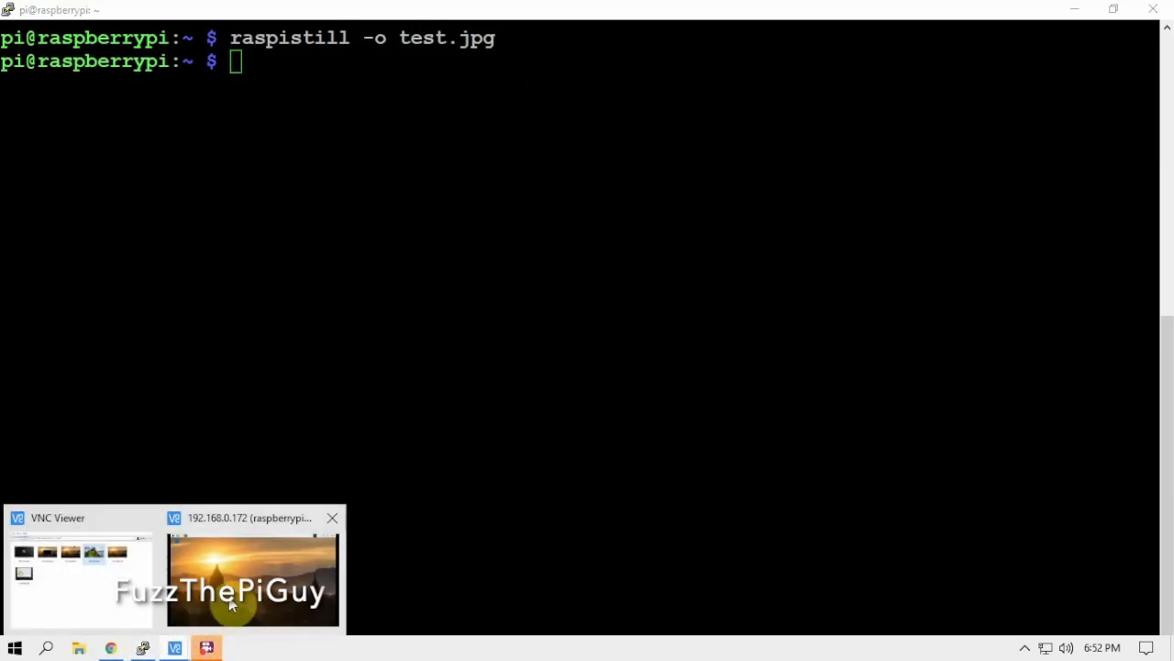
Open test.jpg from the Pi's home folder in File Manager over VNC.
click(253, 580)
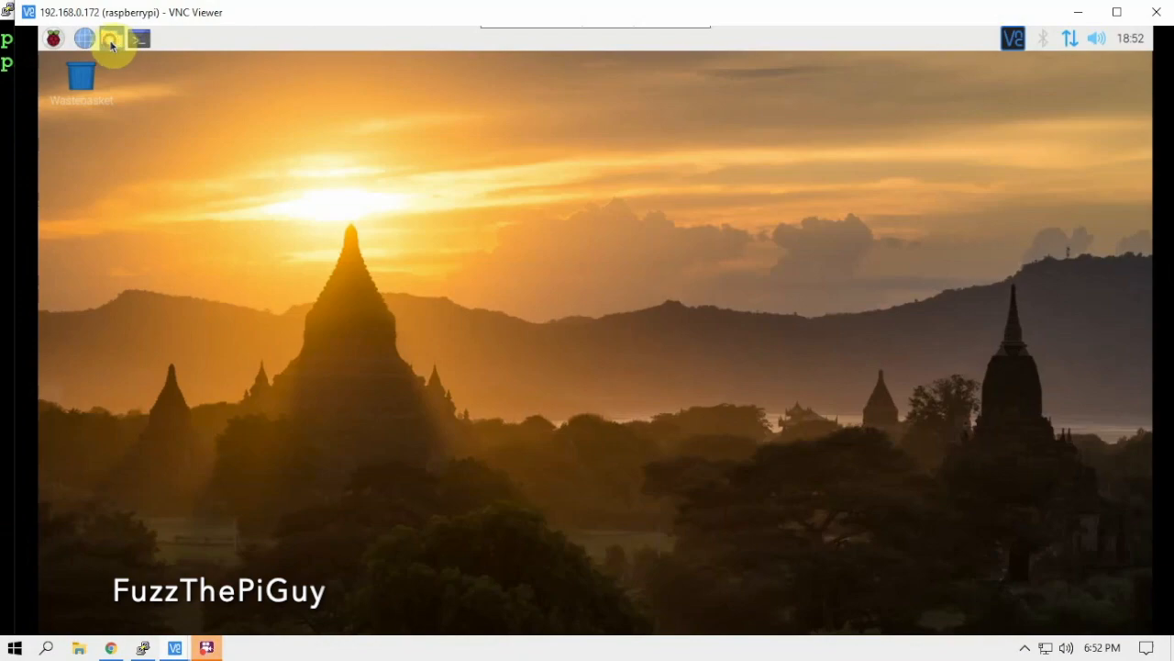
click(111, 38)
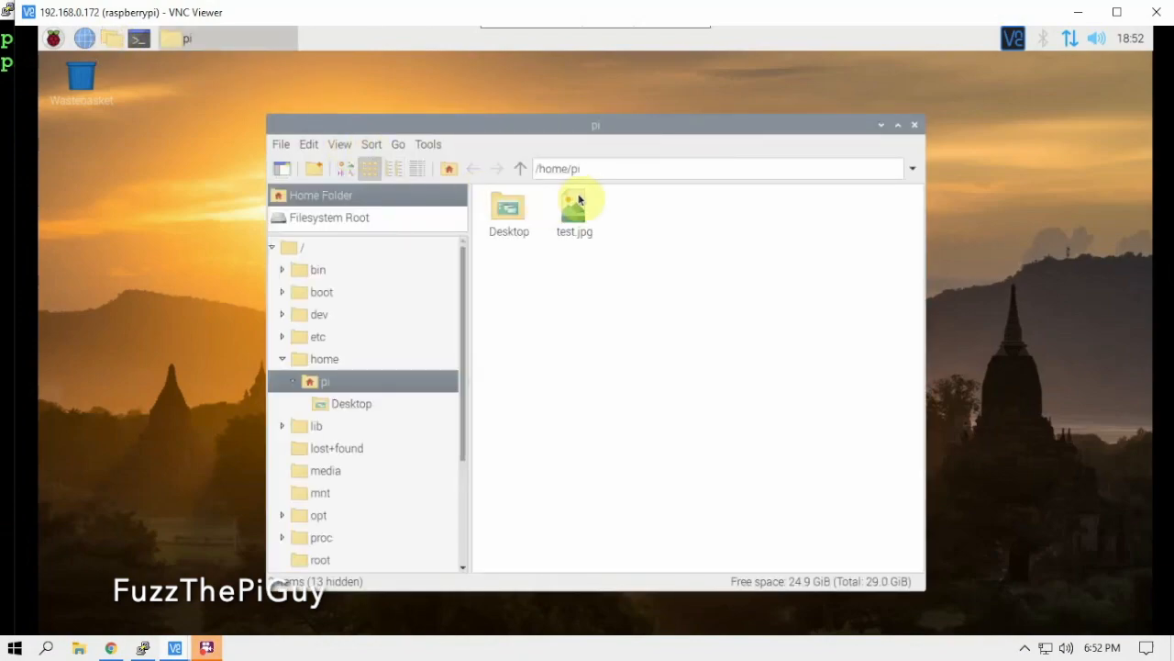
double_click(574, 207)
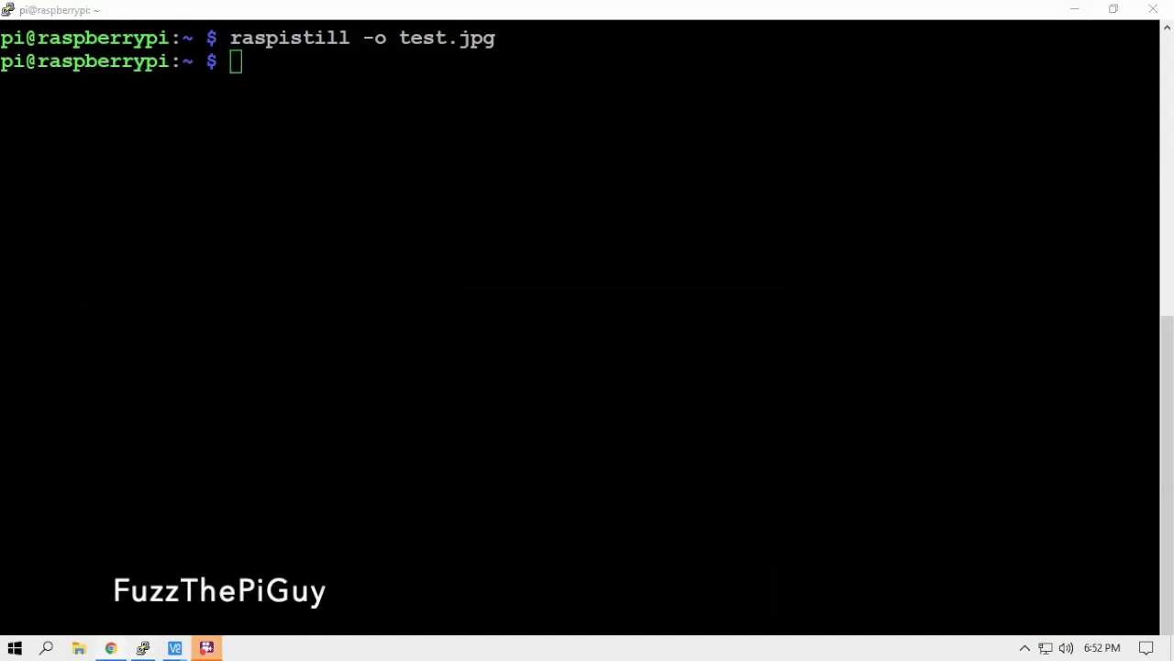
mouse_move(390, 116)
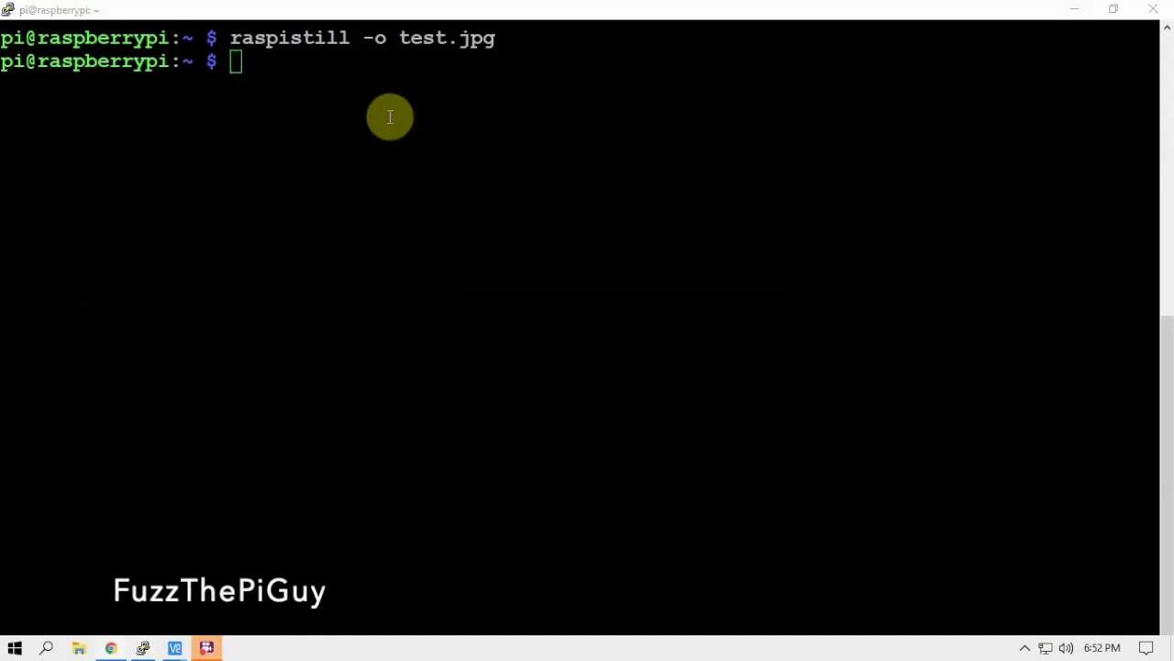
Enter 'raspistill -vf -o filename.jpg' to take a vertically flipped photo.
text(raspistill -vf -o filename.jpg)
text(raspistill -hf -o filename.jpg)
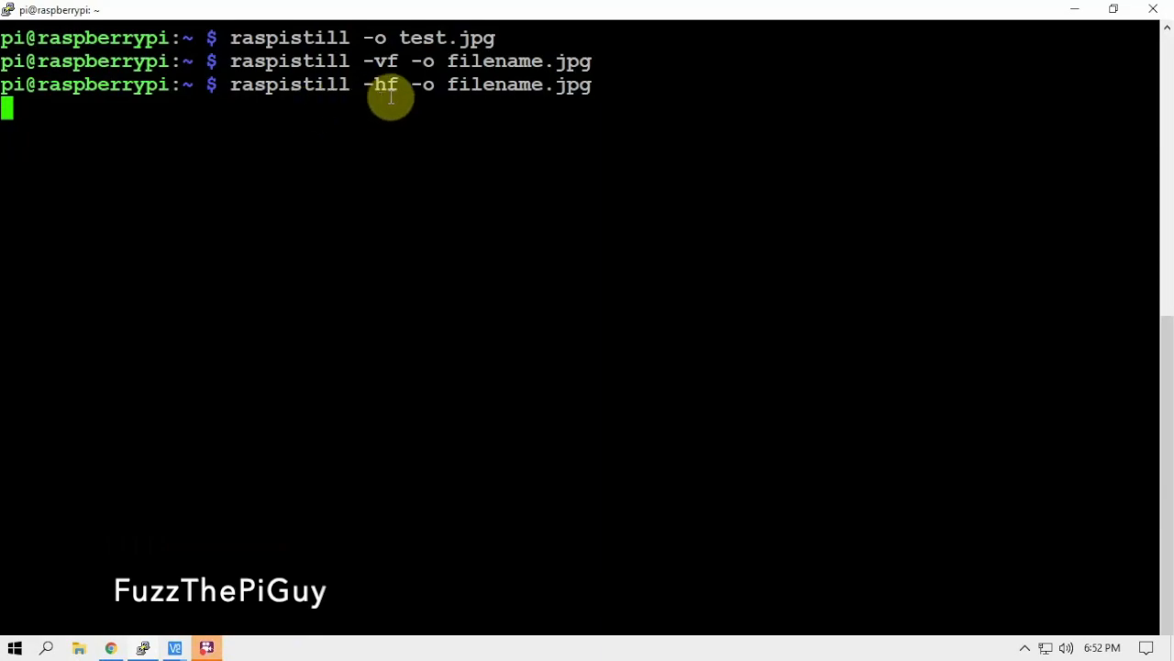
mouse_move(477, 84)
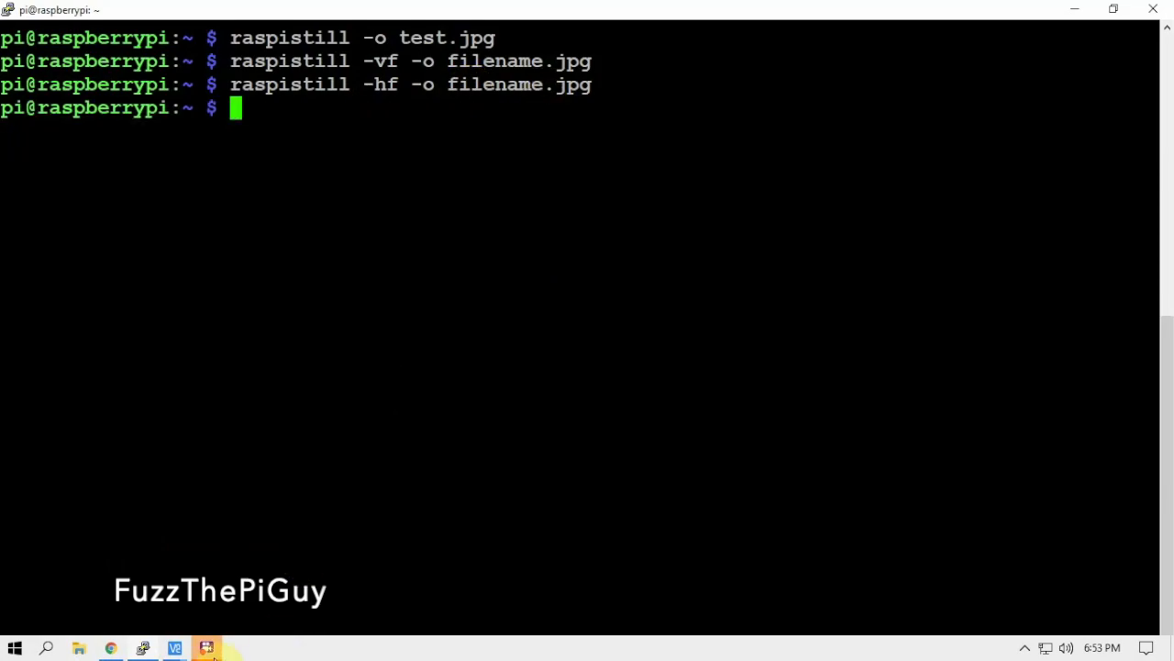
mouse_move(173, 647)
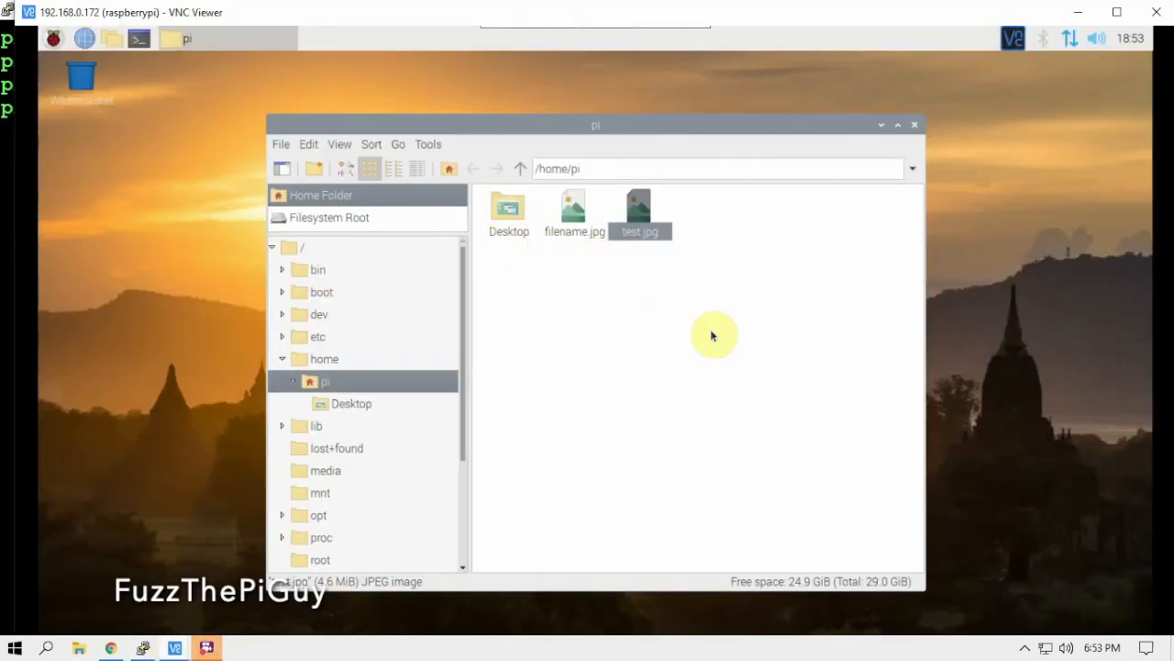
mouse_move(626, 265)
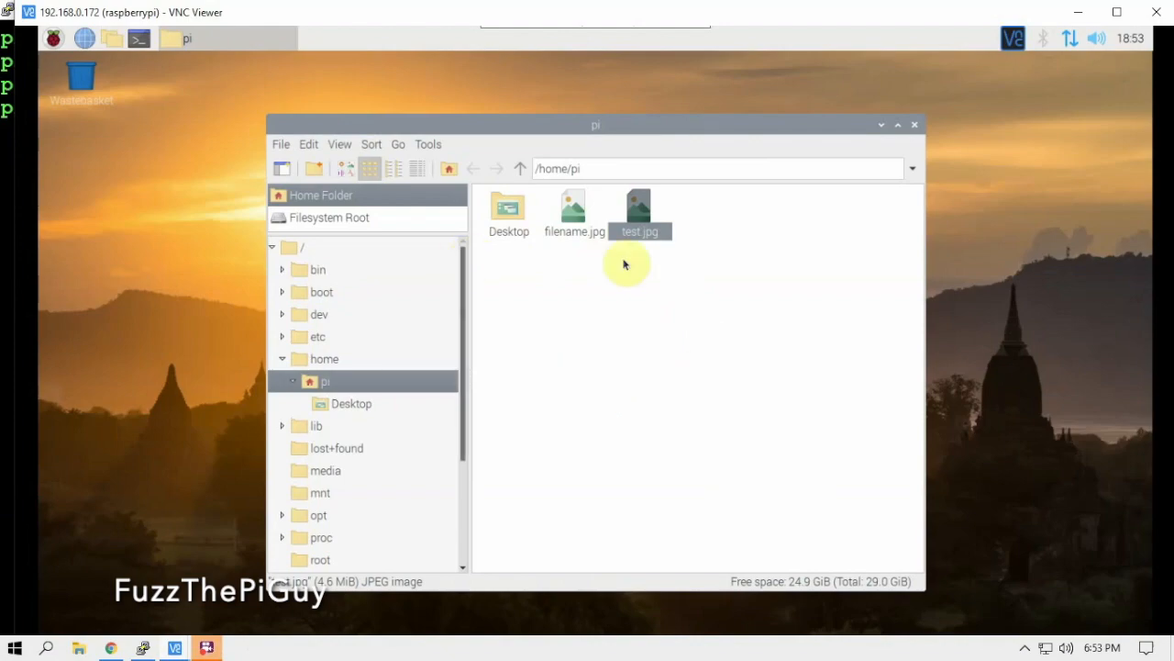
mouse_move(578, 267)
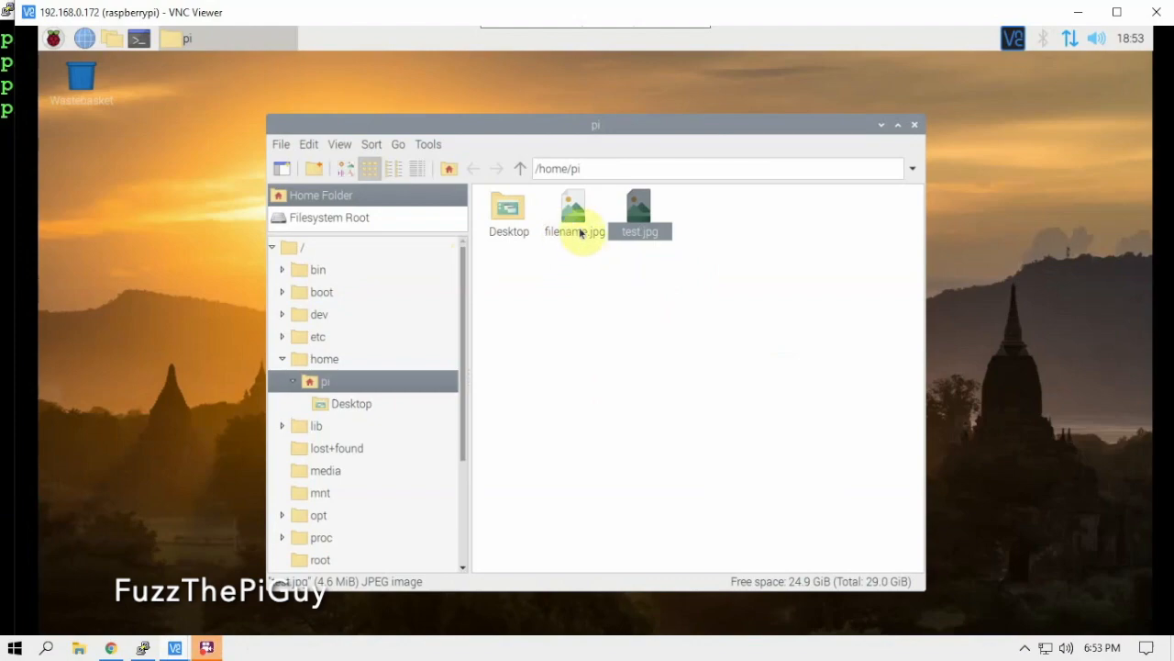
double_click(574, 212)
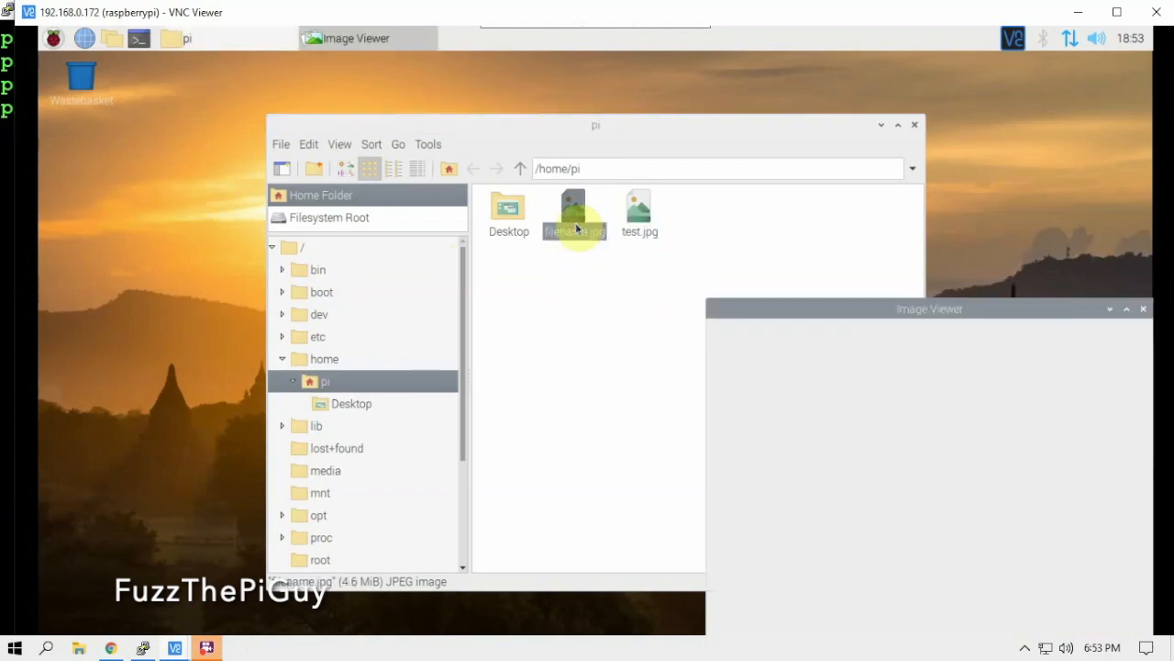
double_click(573, 207)
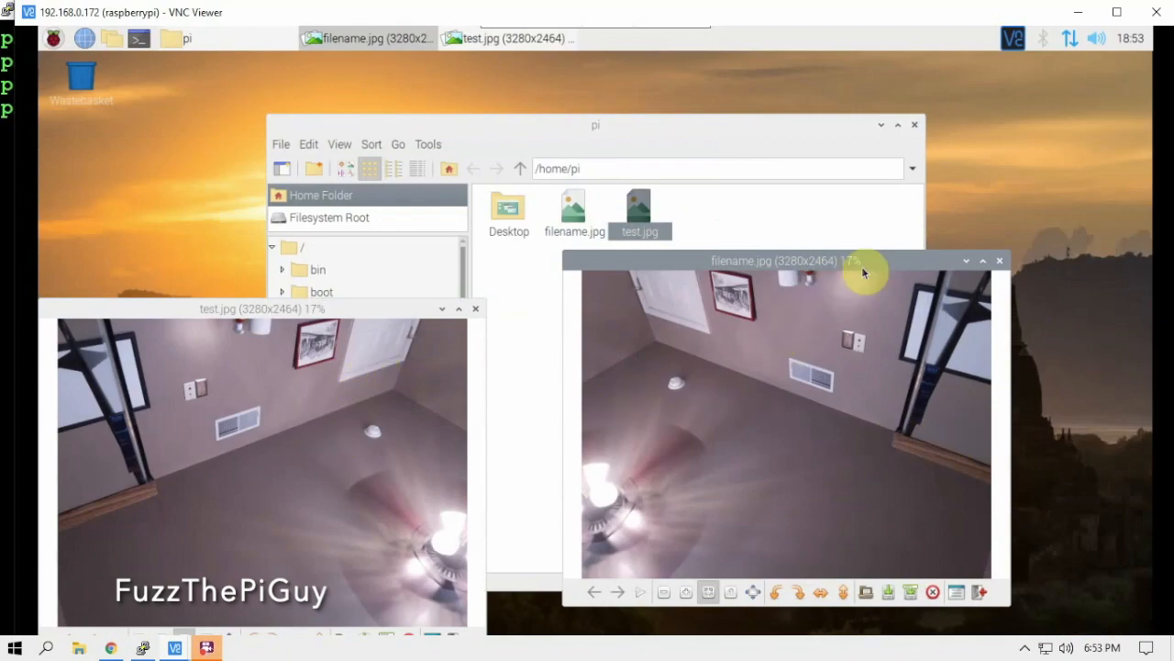
click(999, 260)
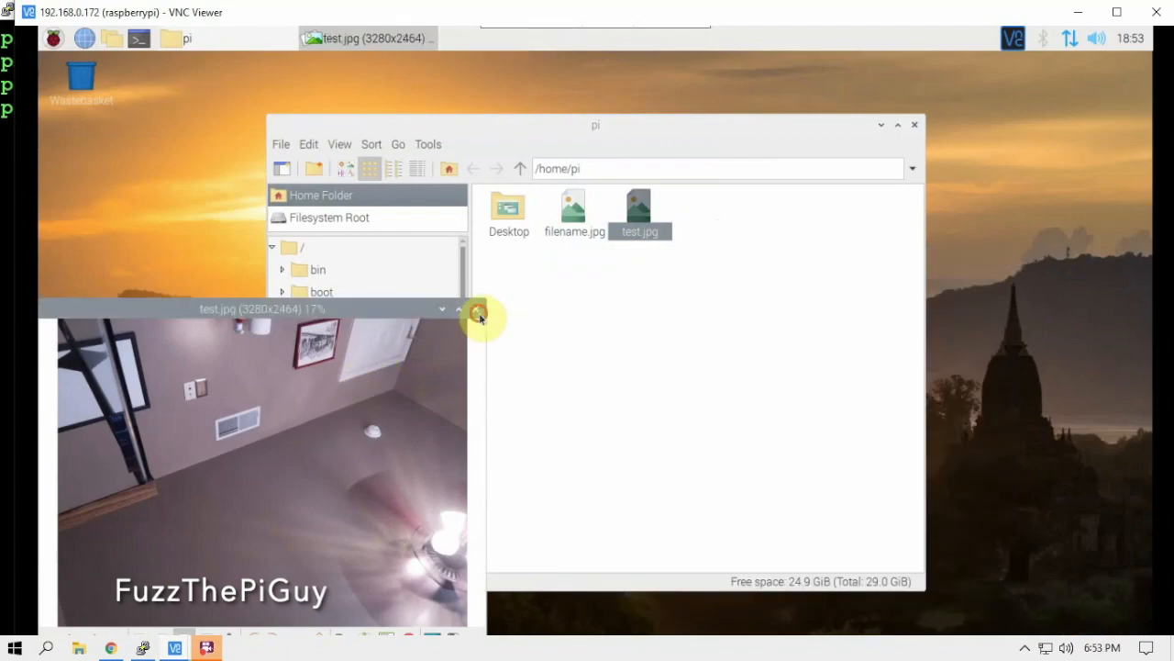
click(480, 312)
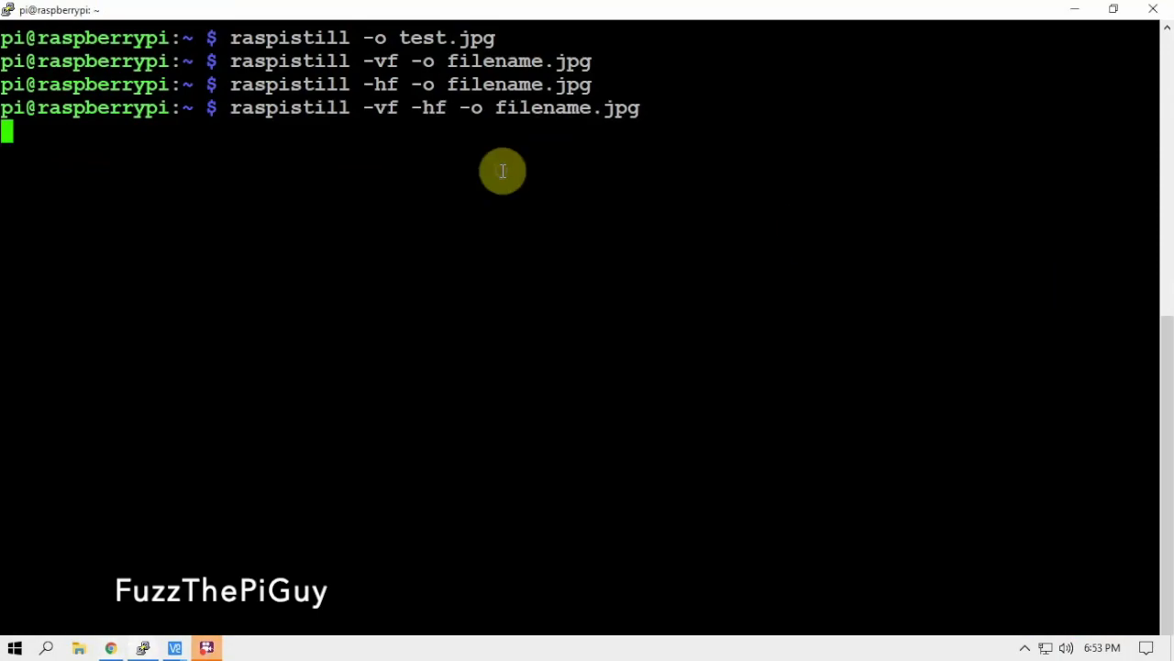
mouse_move(390, 117)
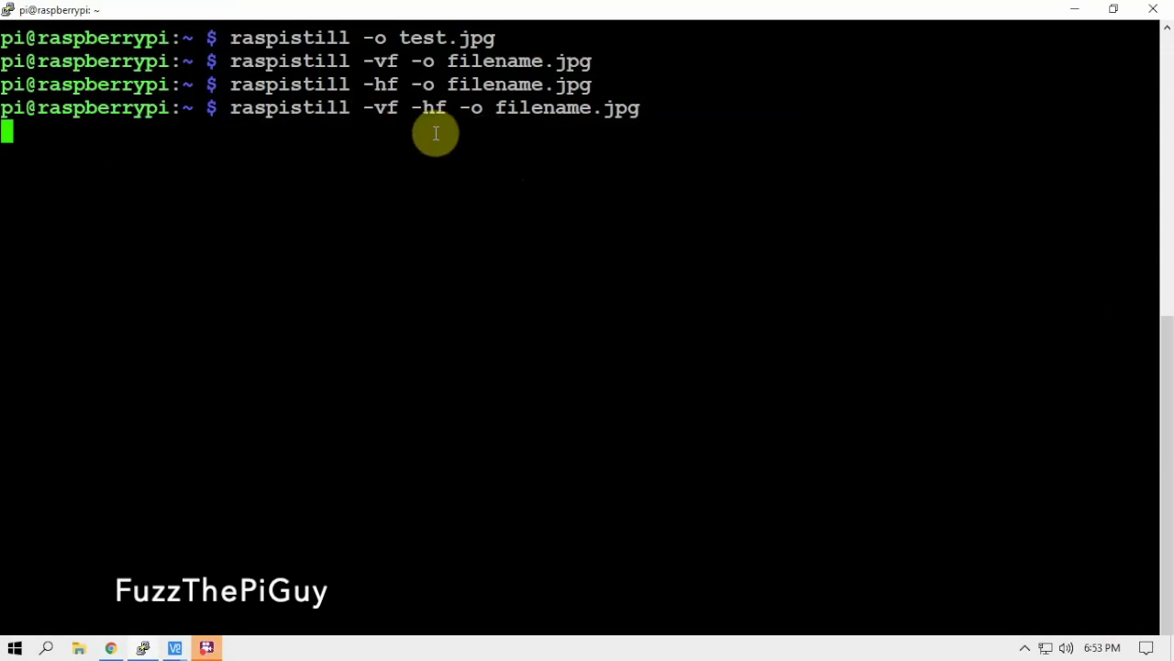
Run 'raspistill -vf -hf -o filename.jpg' for a doubly flipped photo.
key(Return)
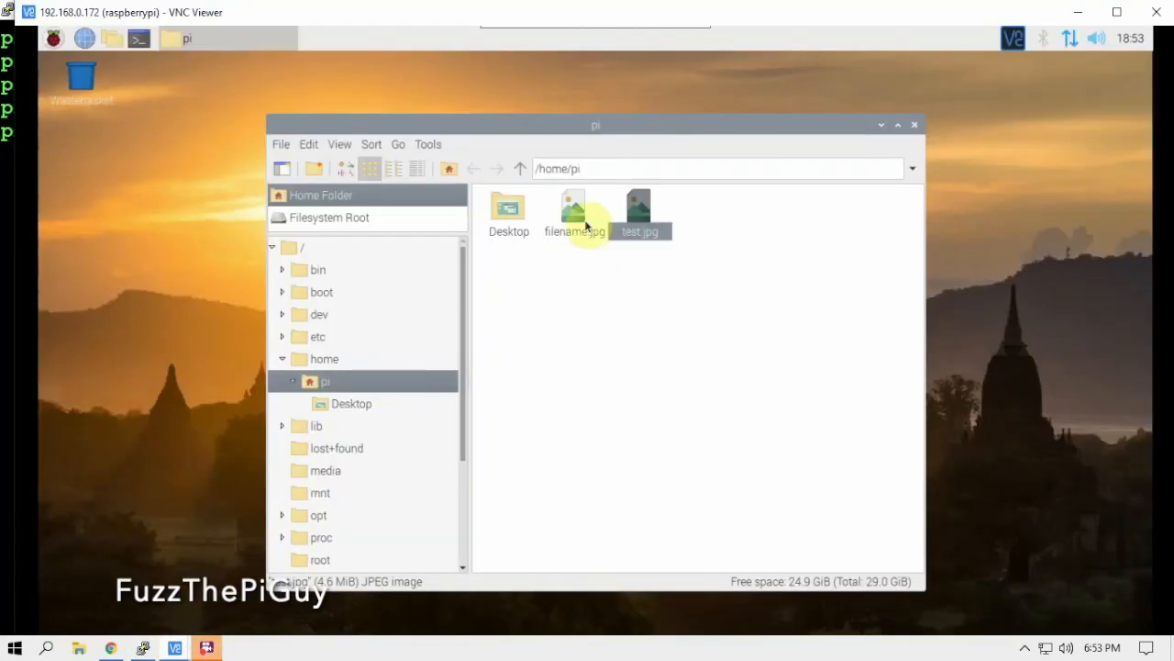
double_click(573, 216)
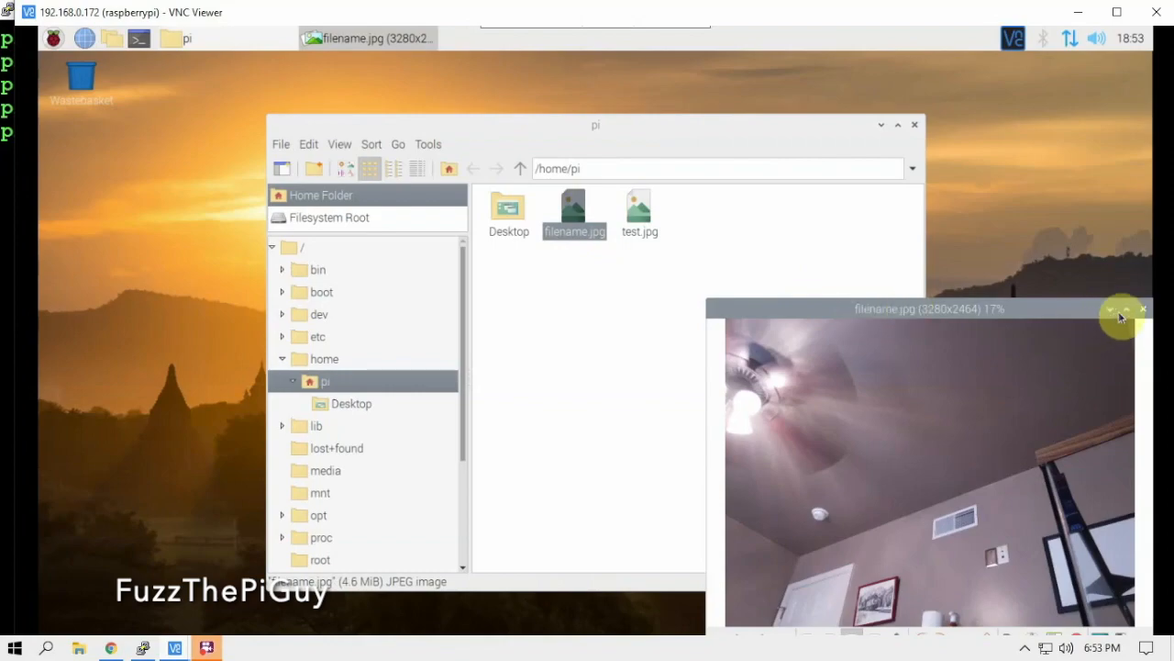
click(1143, 309)
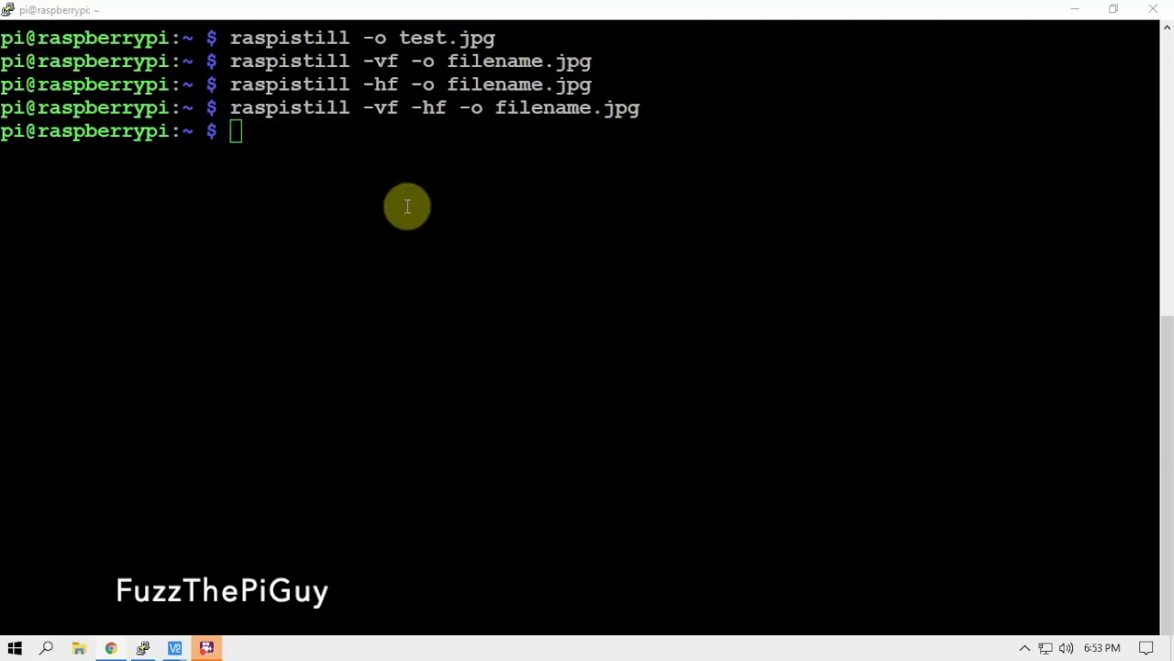
Enter 'raspivid -o filename.h264' to record a video clip.
text(raspivid -o filename.h264)
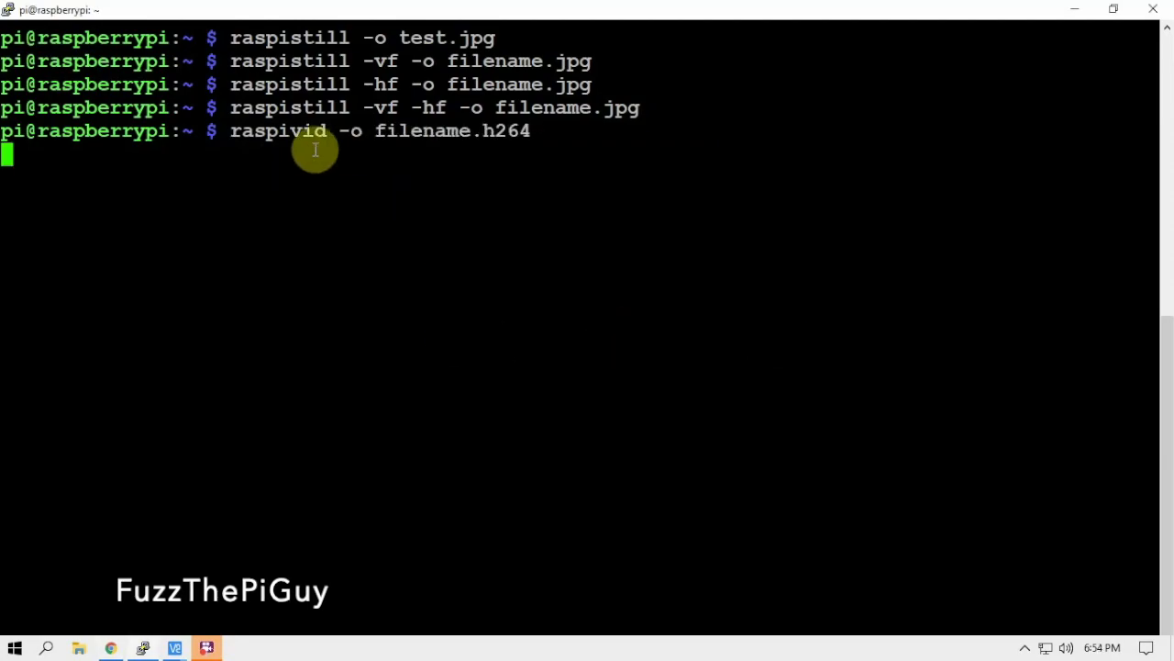
mouse_move(339, 142)
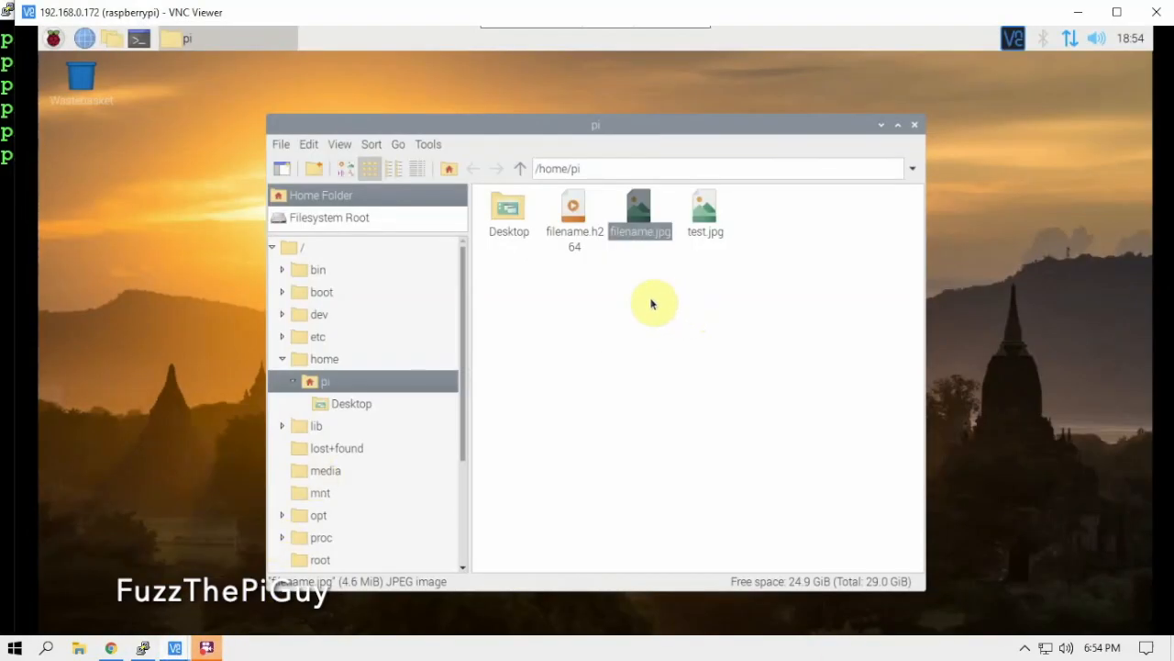
click(574, 206)
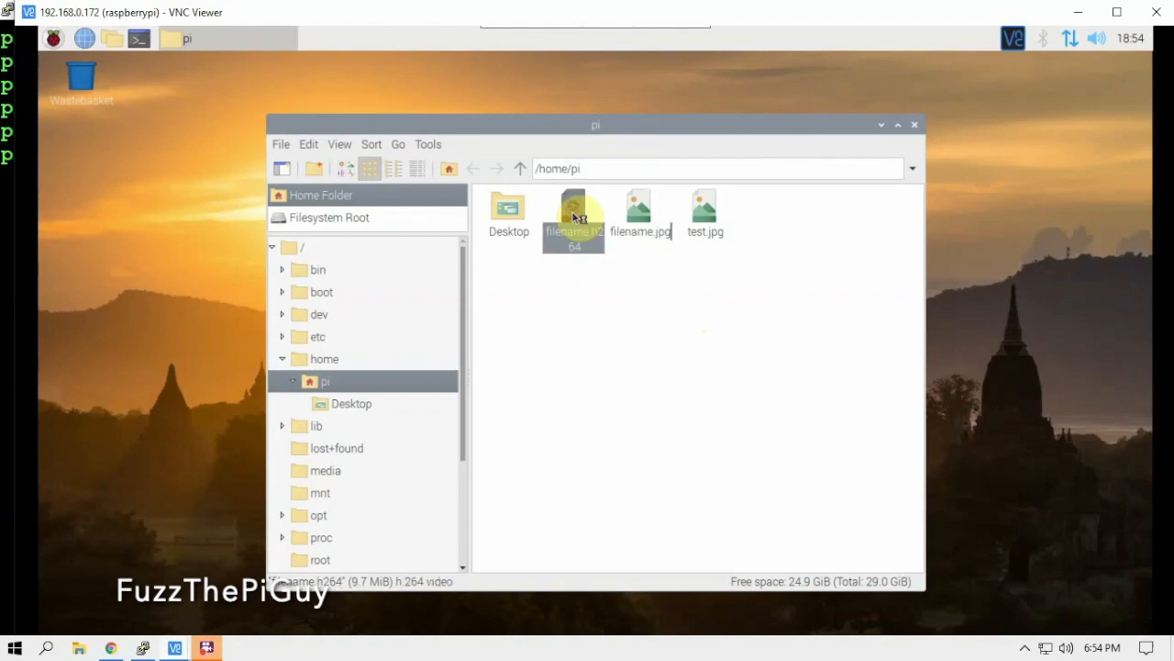
double_click(573, 211)
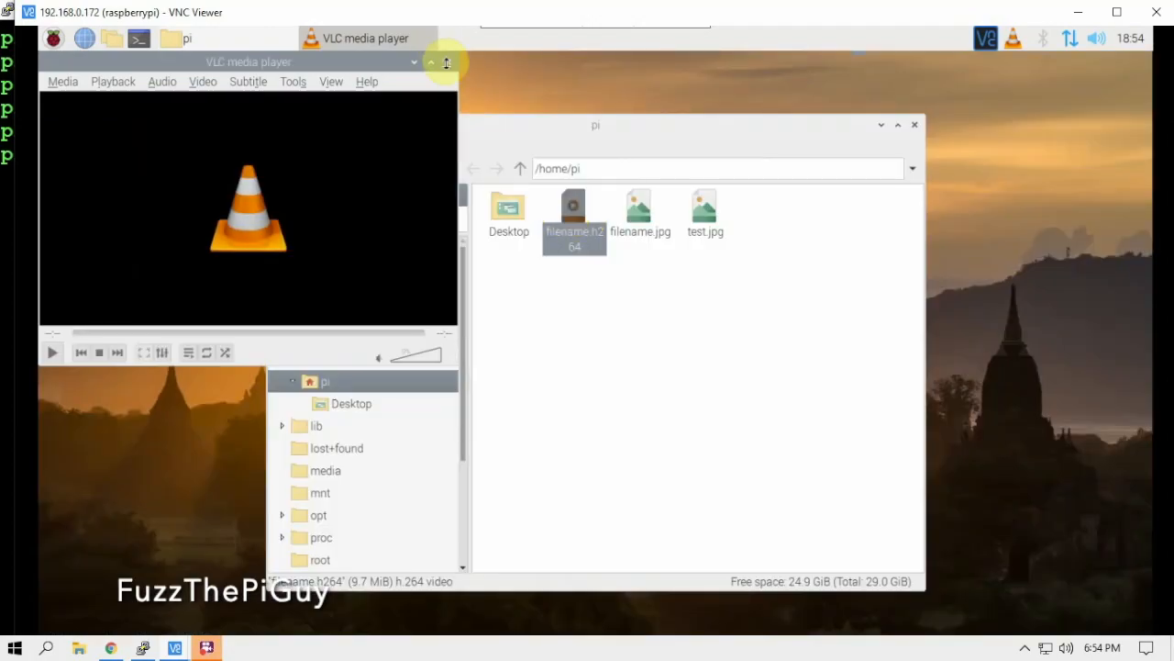
click(431, 62)
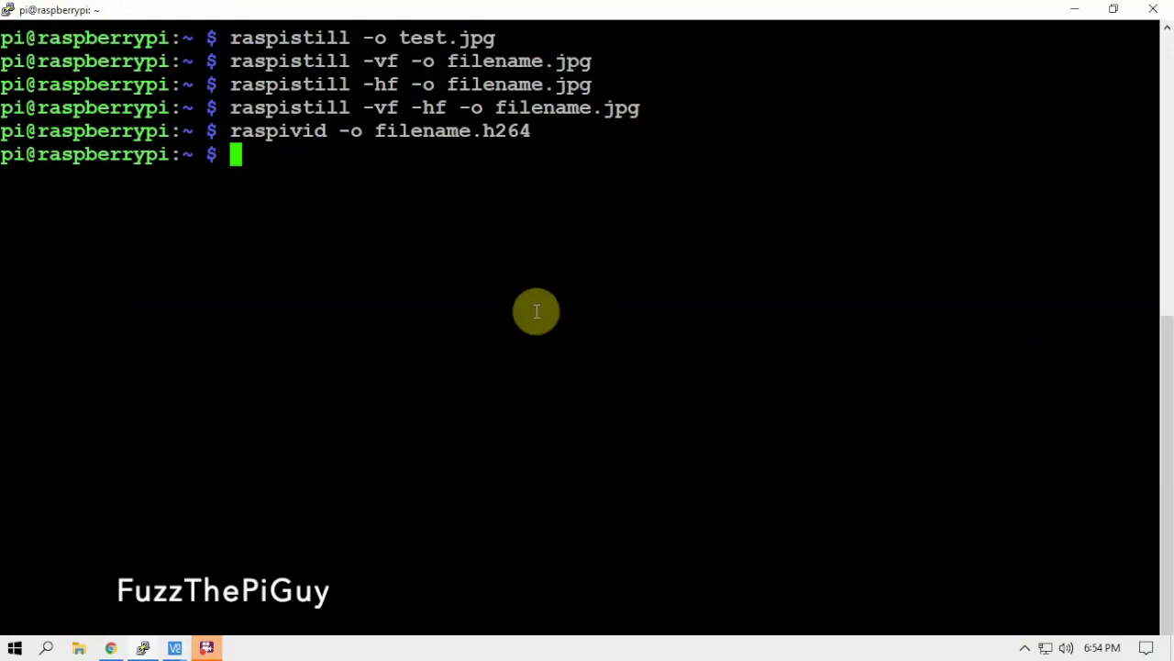
Run 'raspivid -o filename.h264 -t 10000' to record ten seconds of video.
text(raspivid -o filename.h264 -t)
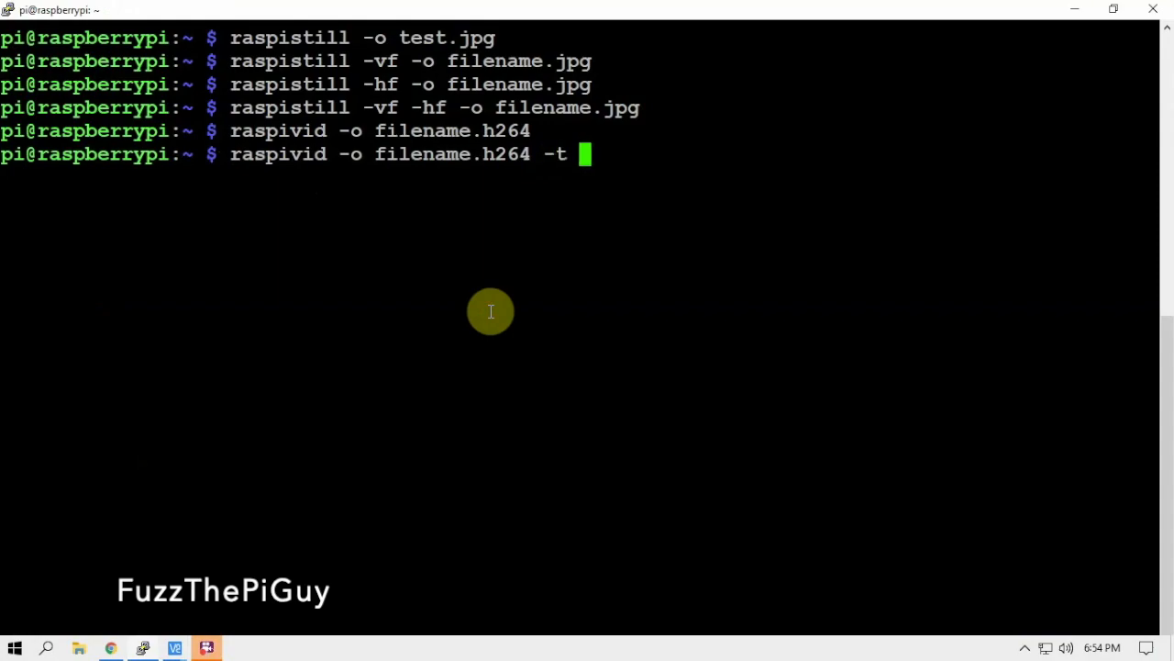
text(1000)
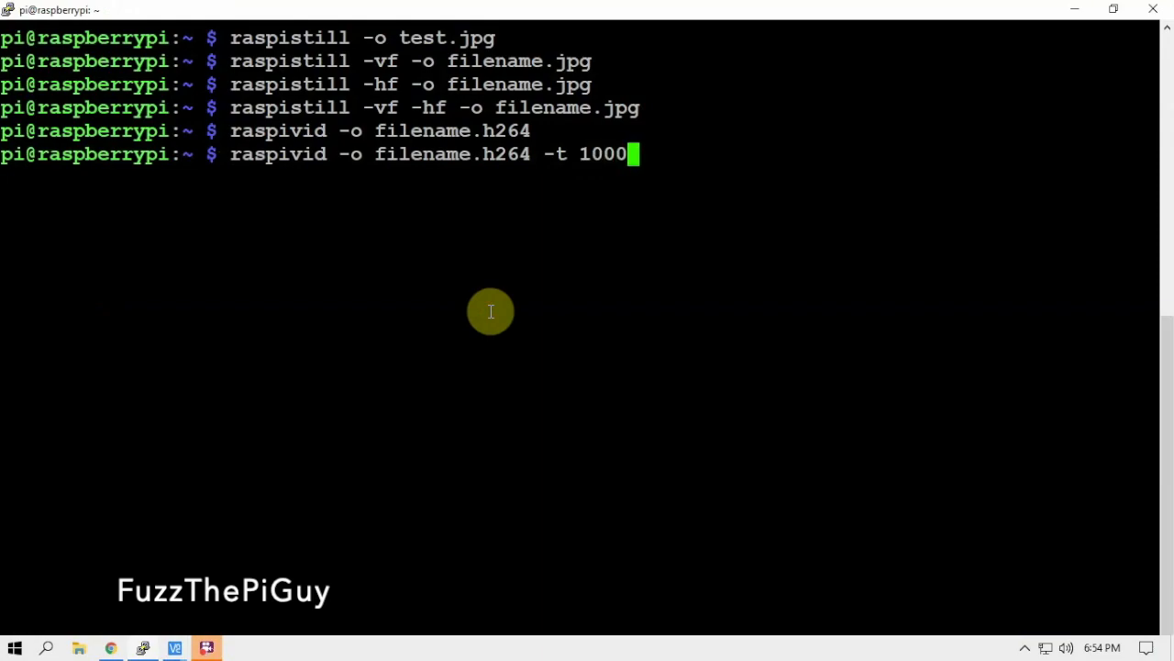
text(0)
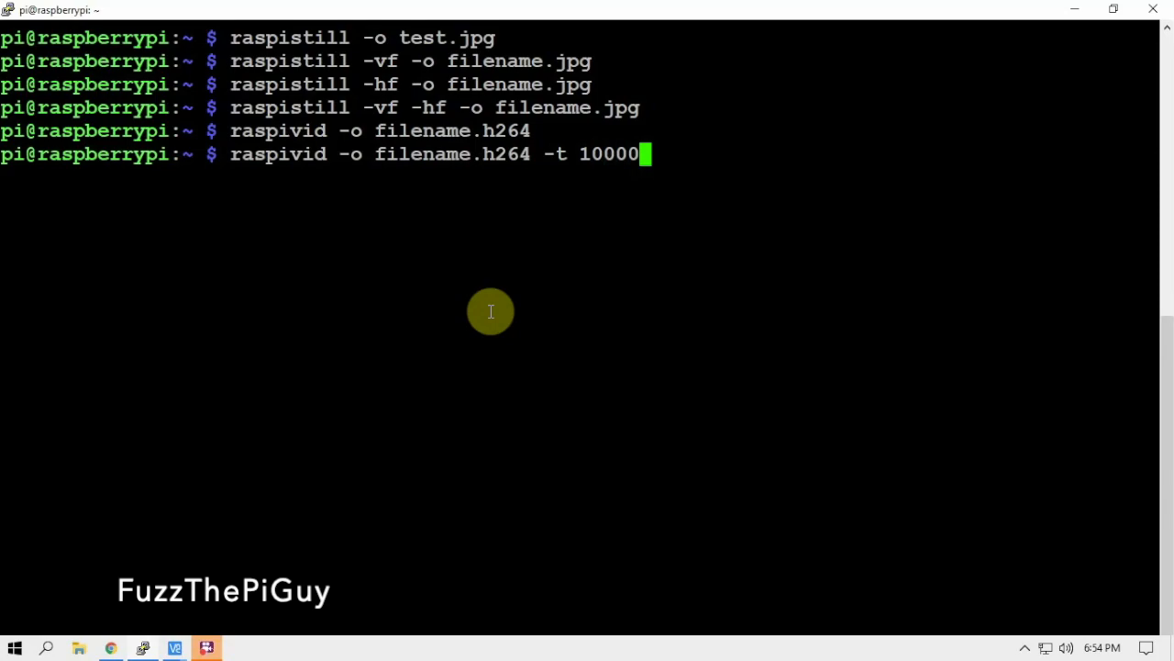
mouse_move(771, 203)
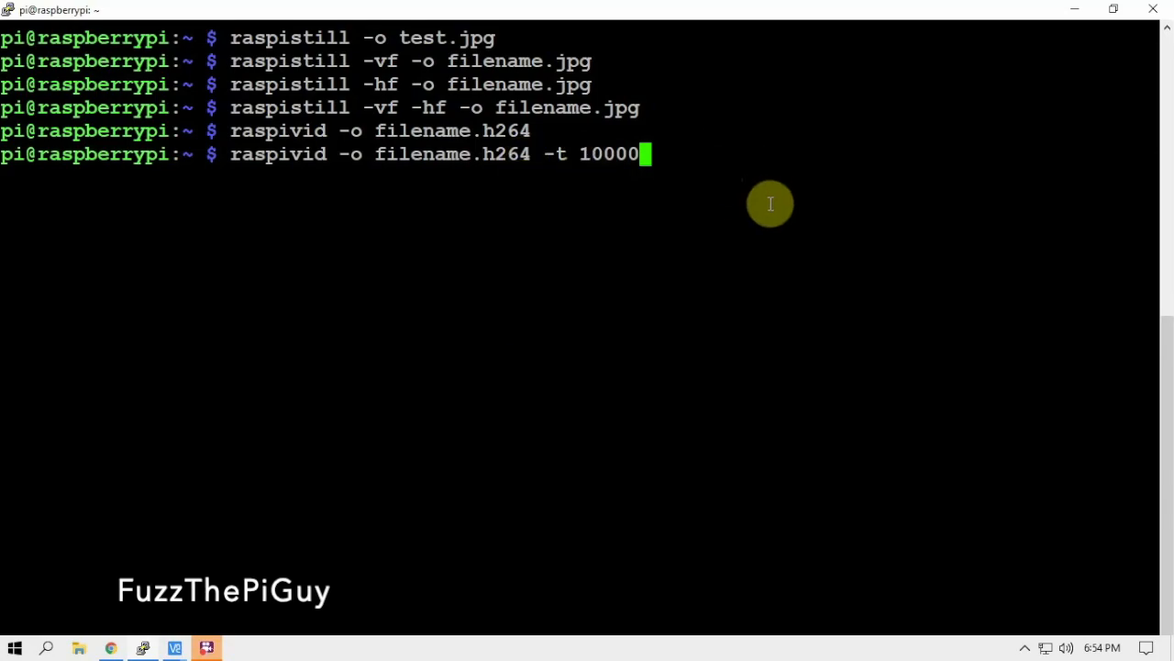
mouse_move(771, 205)
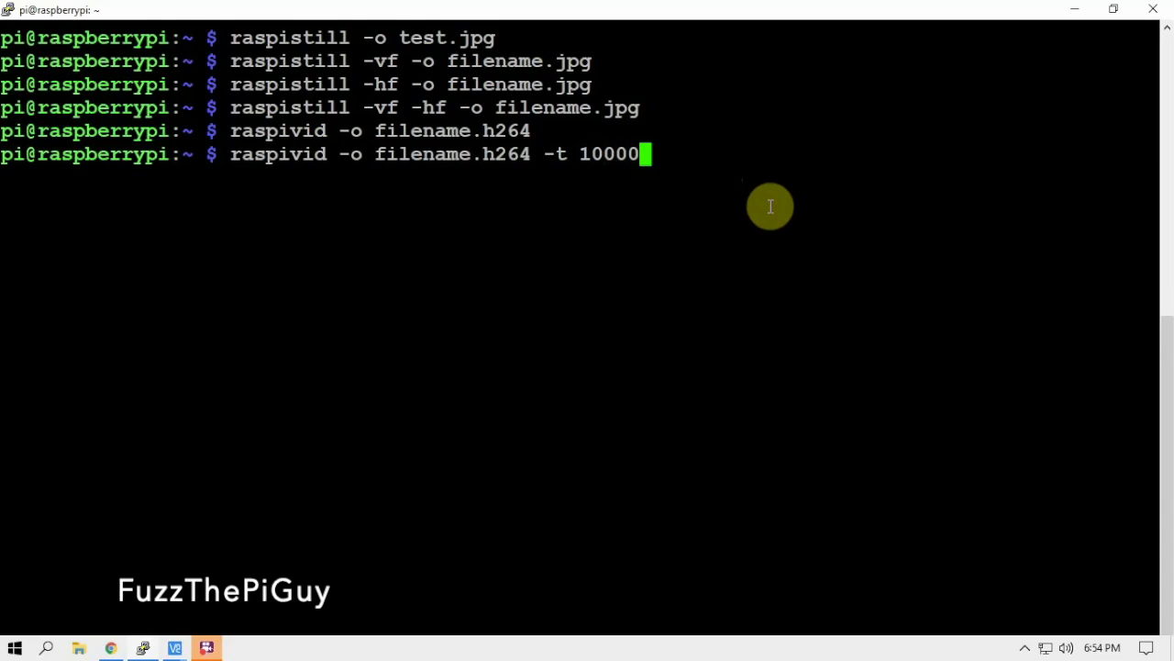
key(enter)
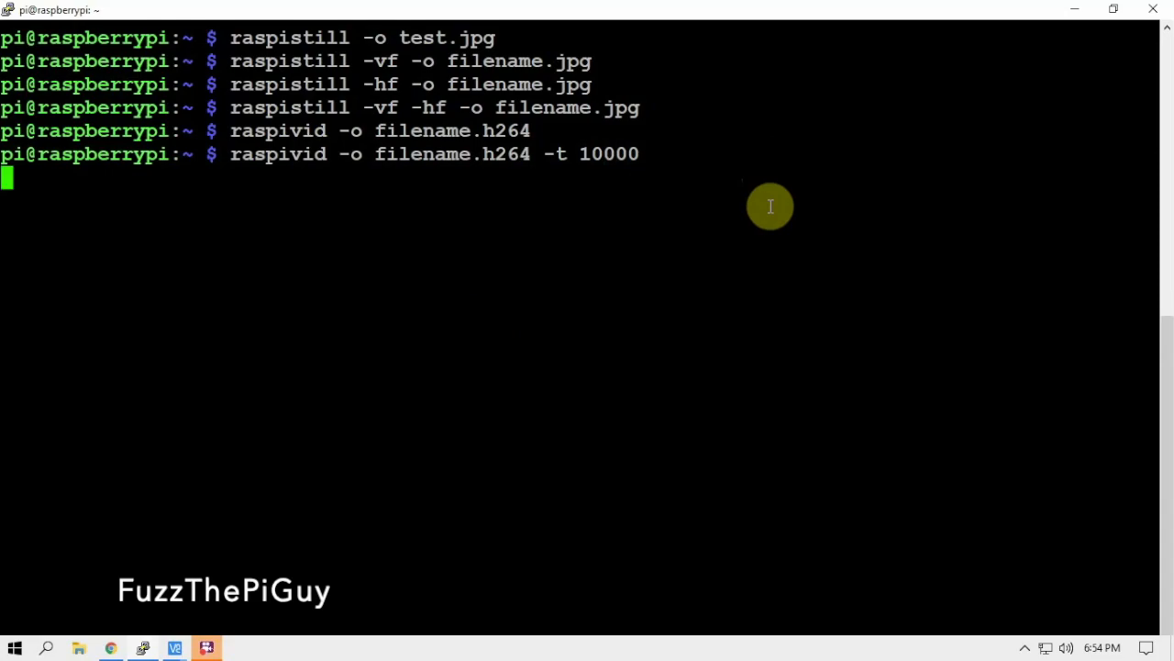
mouse_move(492, 232)
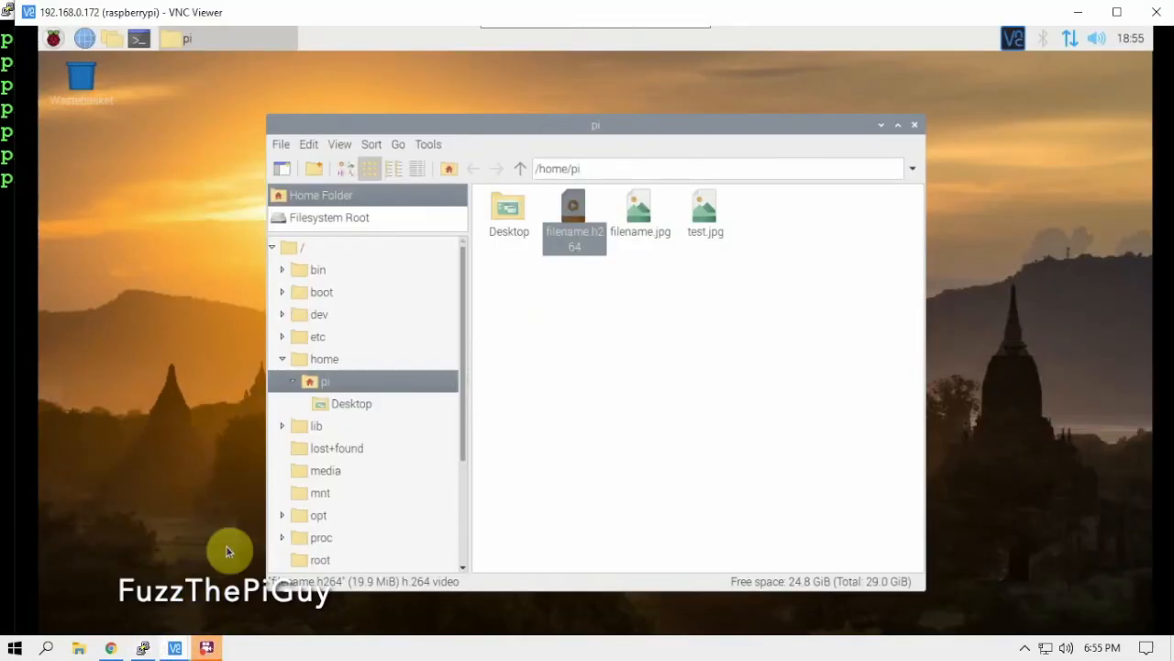
mouse_move(577, 356)
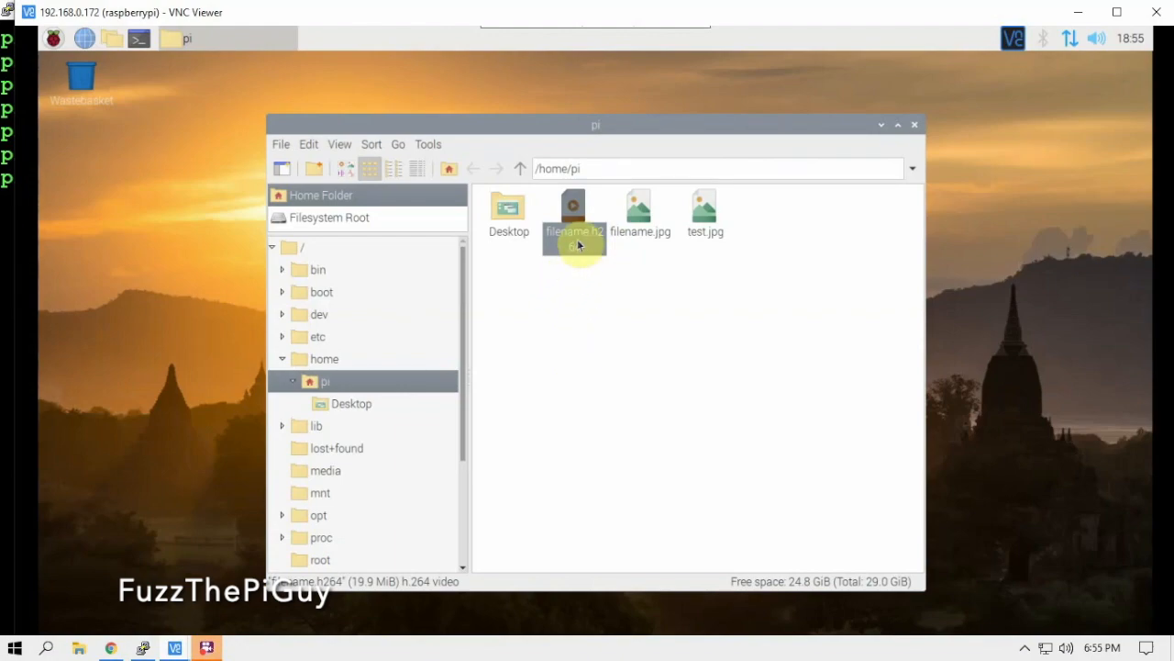
mouse_move(573, 216)
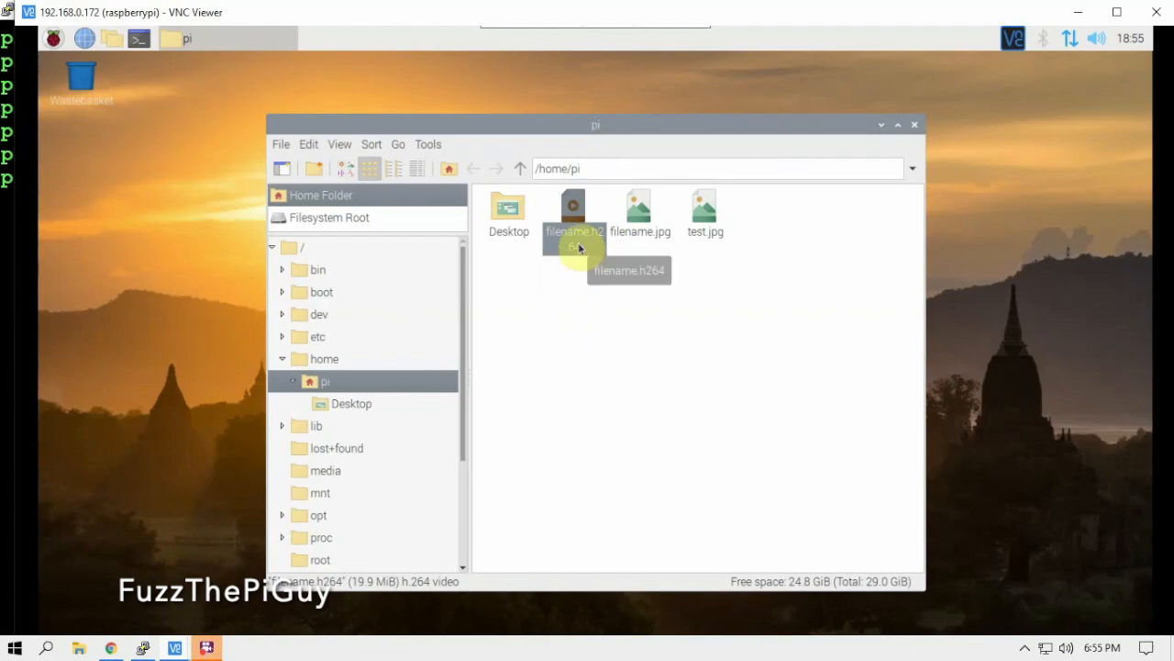
Play filename.h264 in VLC, then trash filename.h264, filename.jpg and test.jpg.
double_click(573, 211)
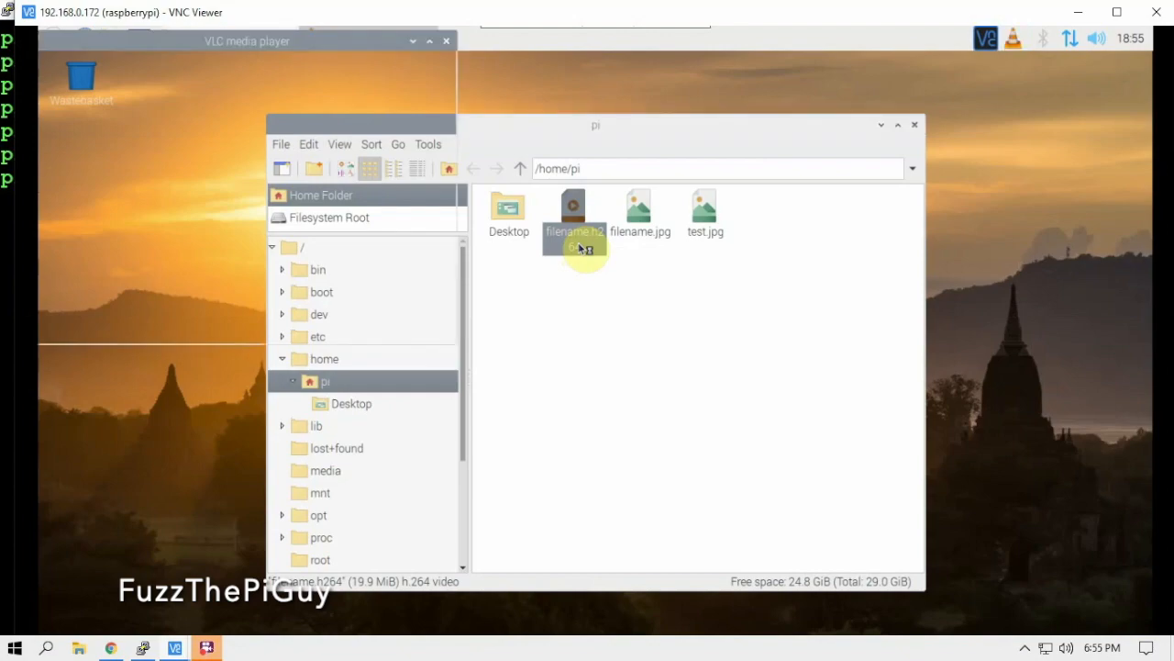
double_click(572, 206)
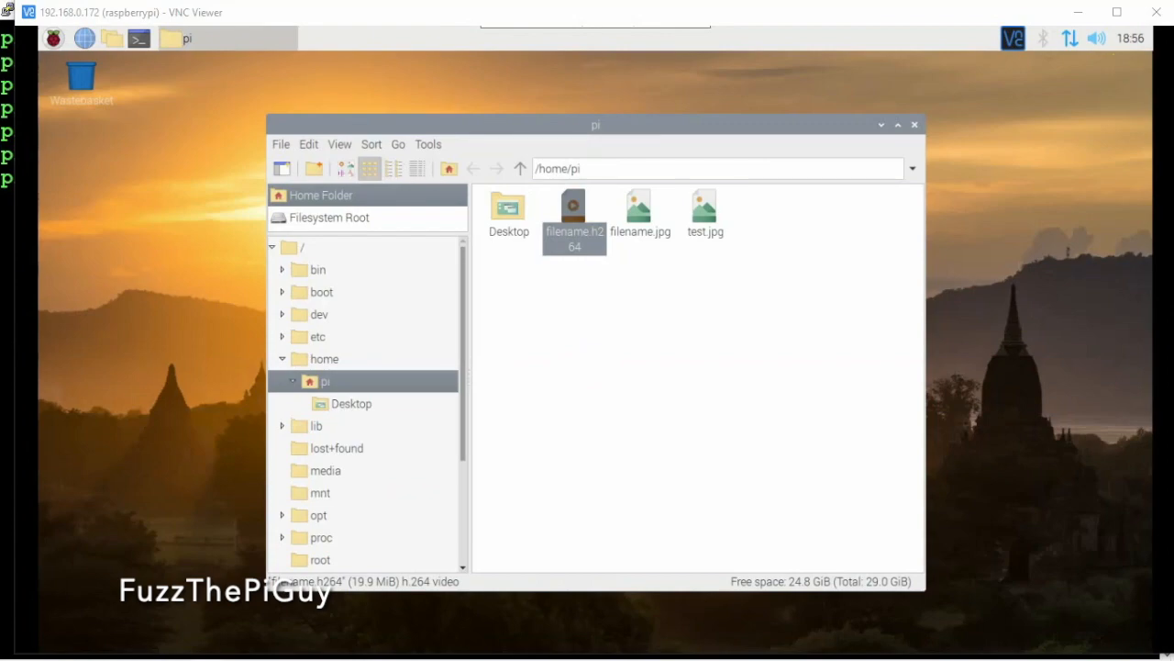
mouse_move(1072, 317)
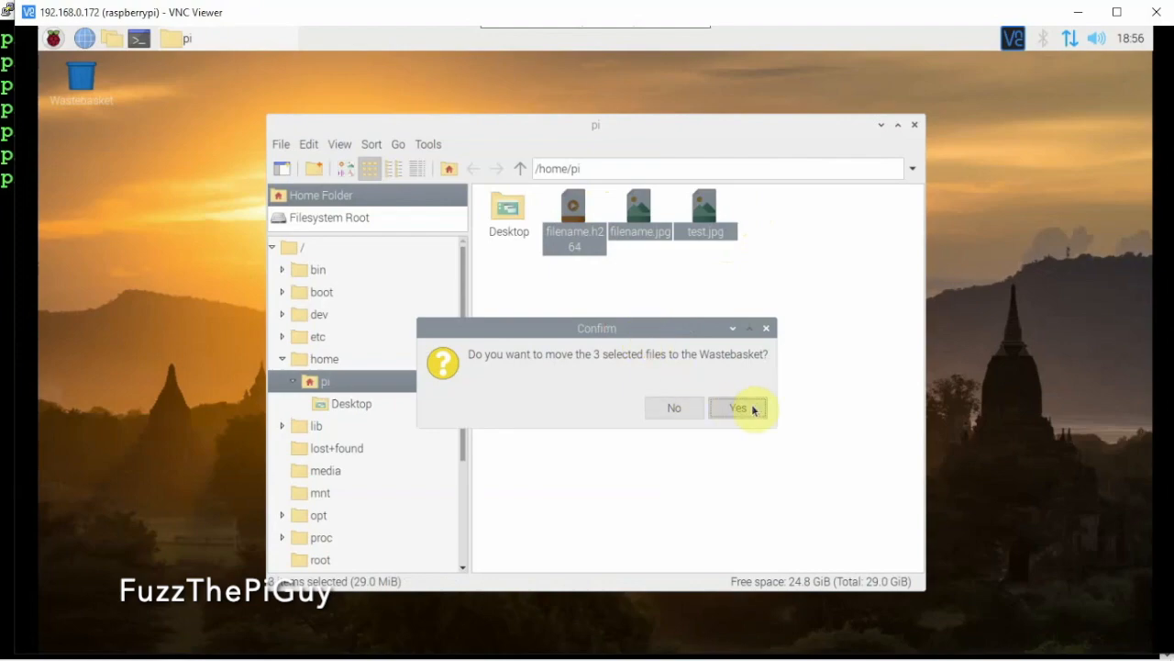
click(737, 407)
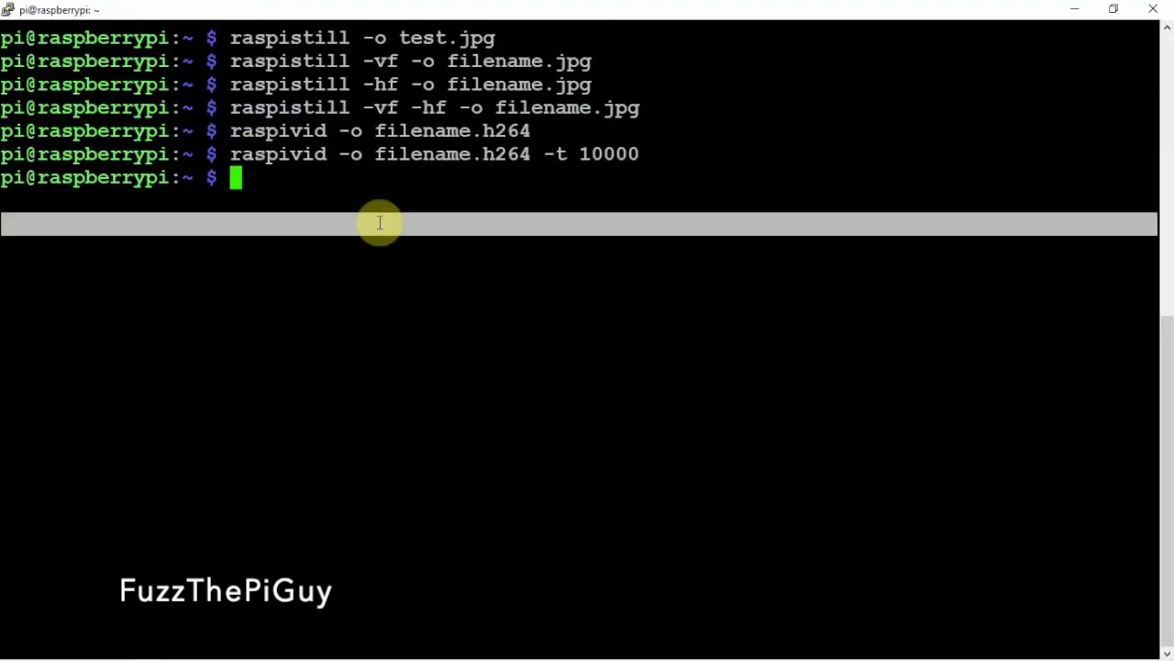
Enter 'sudo apt install ffmpeg' to install ffmpeg on the Pi.
text(sudo)
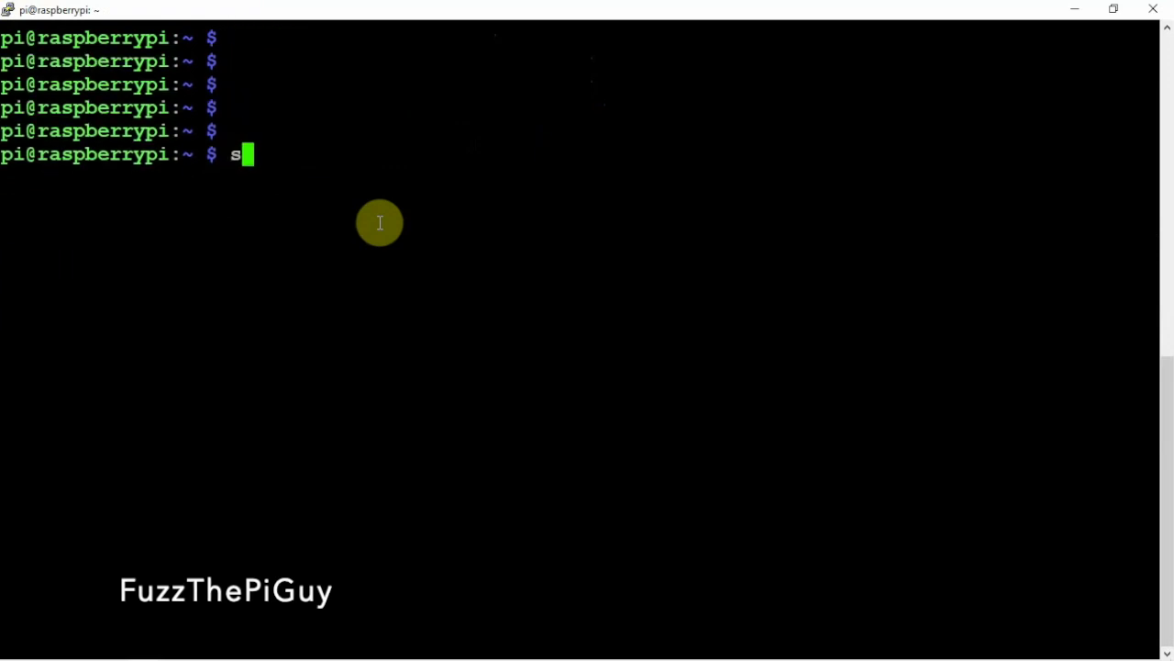
text(udo apt install)
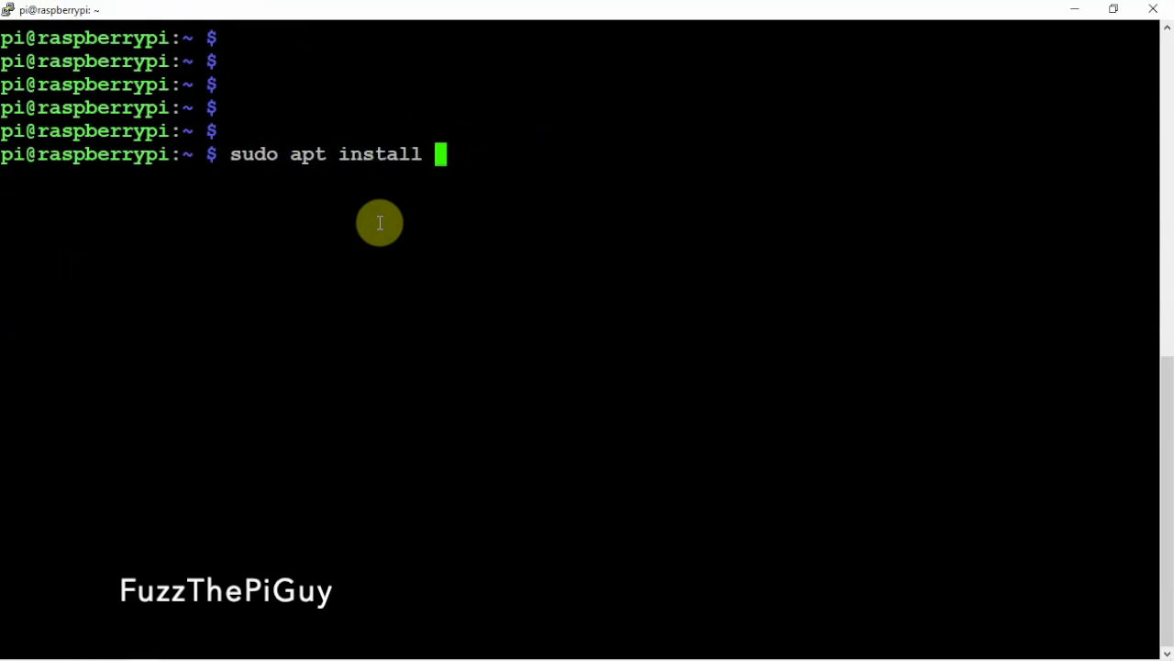
text(ffm)
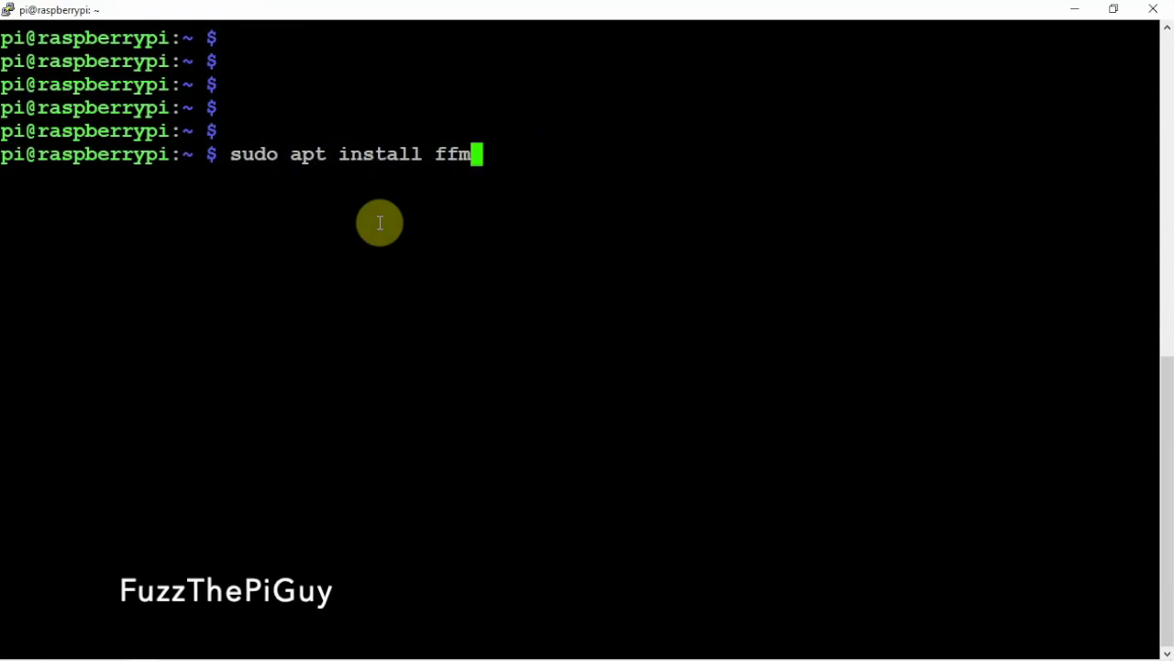
text(peg)
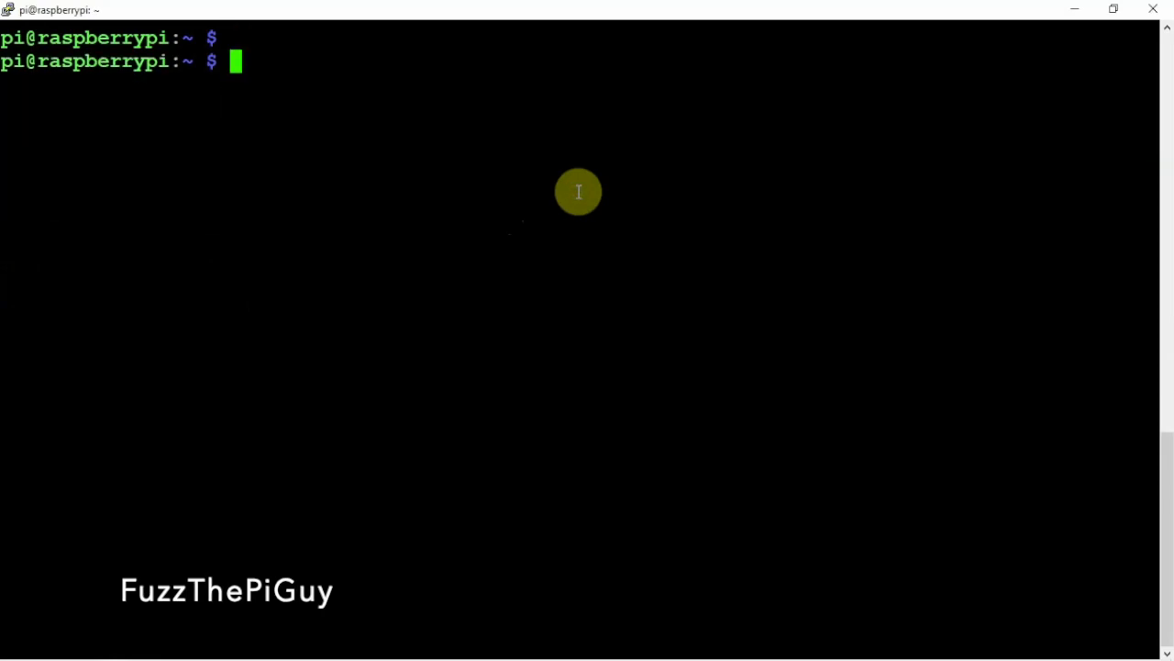
Run raspistill -t 30000 -tl 2000 with output named test%04d.jpg.
text(raspistill -t 30000 -tl 2000 -o image%04d.jpg)
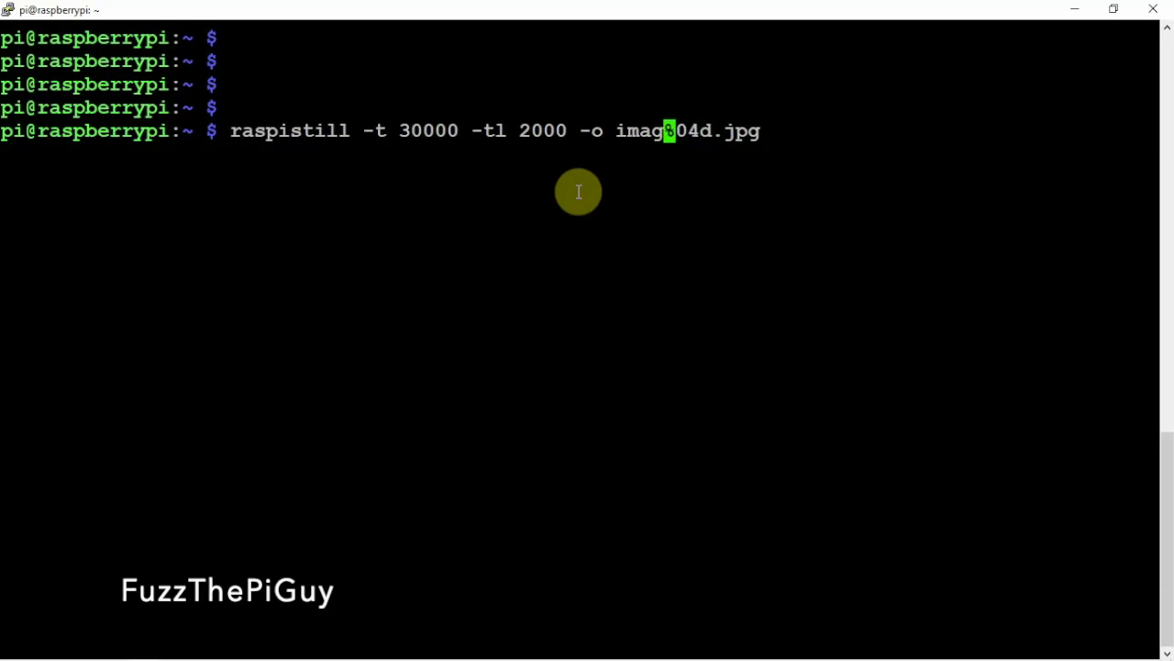
key(BackSpace)
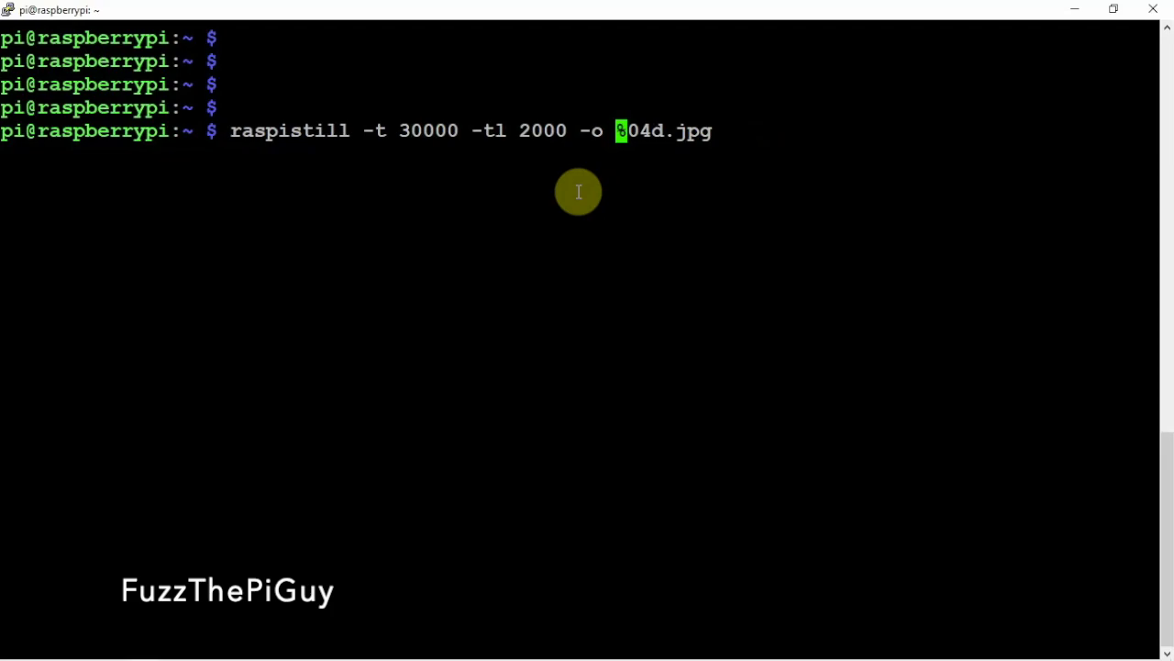
text(test)
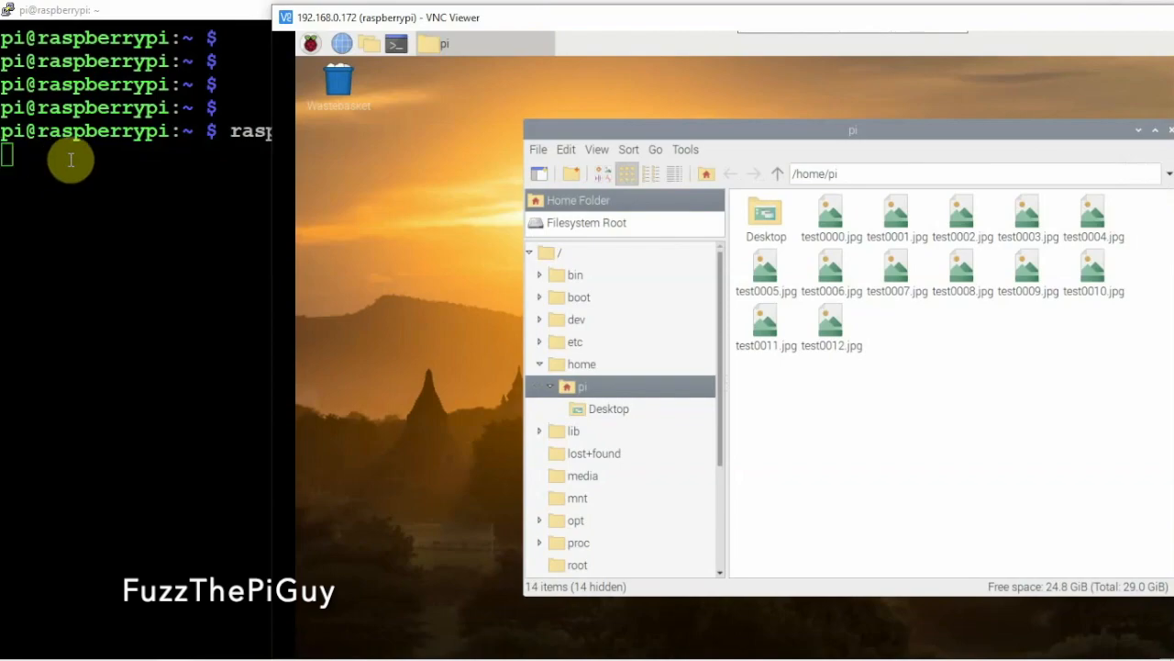
mouse_move(1024, 423)
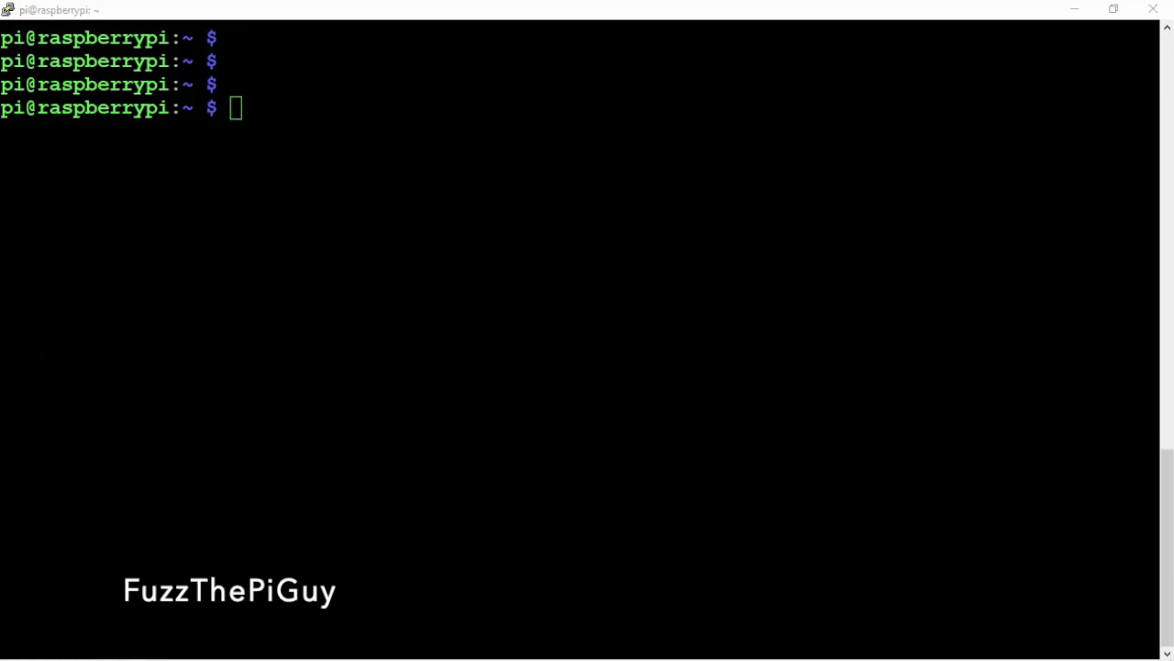
Enter the ffmpeg -r 10 glob command producing 1280x720 libx264 timelapse.mp4.
text(ffmpeg -r 10 -f image2 -pattern_type glob -i 'image_*.jpg' -s 1280x720 -vcodec libx264 timelapse.mp4)
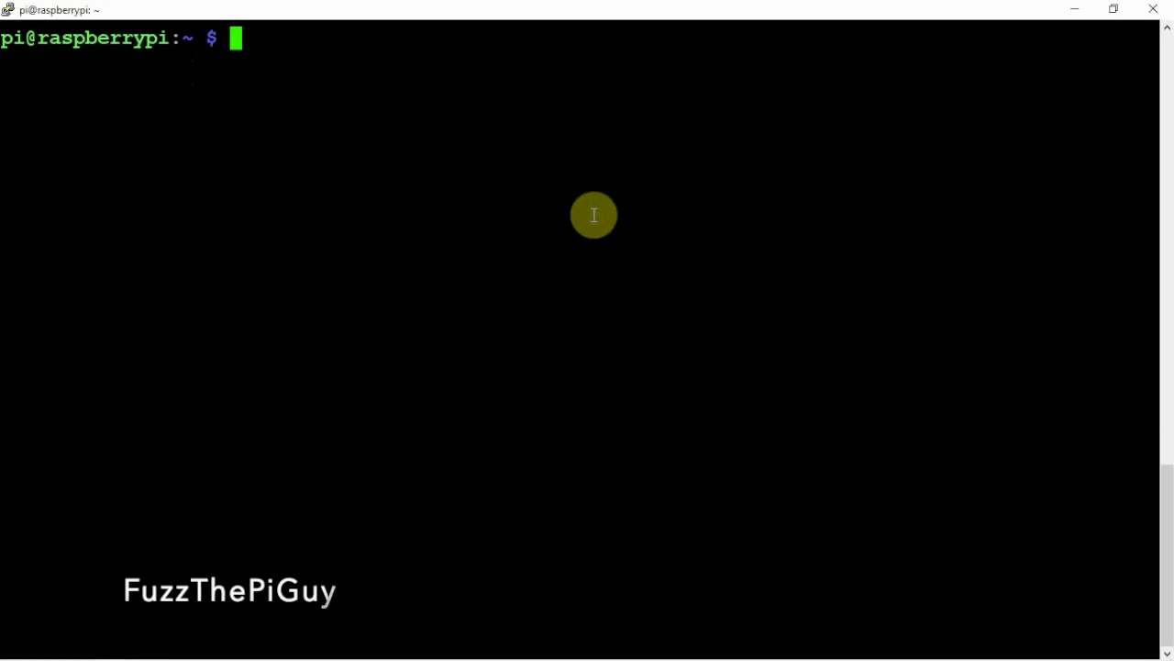
text(ffmpeg -r 10 -f image2 -pattern_type glob -i 'image_*.jpg' -s 1280x720 -vcodec libx264 timelapse.mp4)
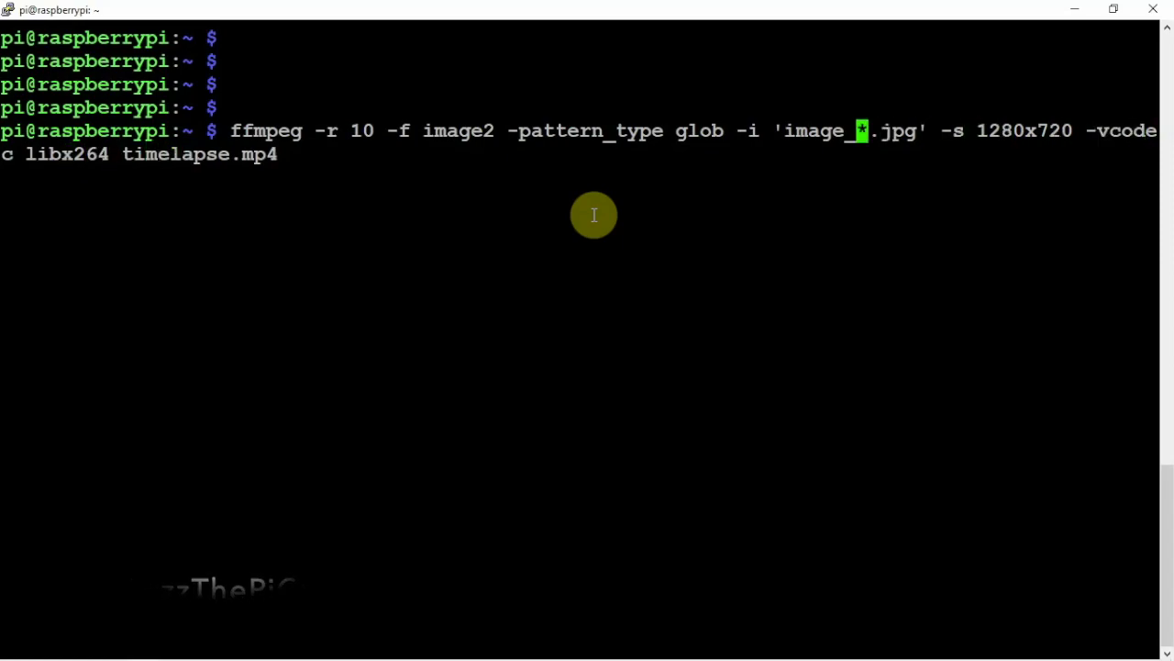
key(BackSpace)
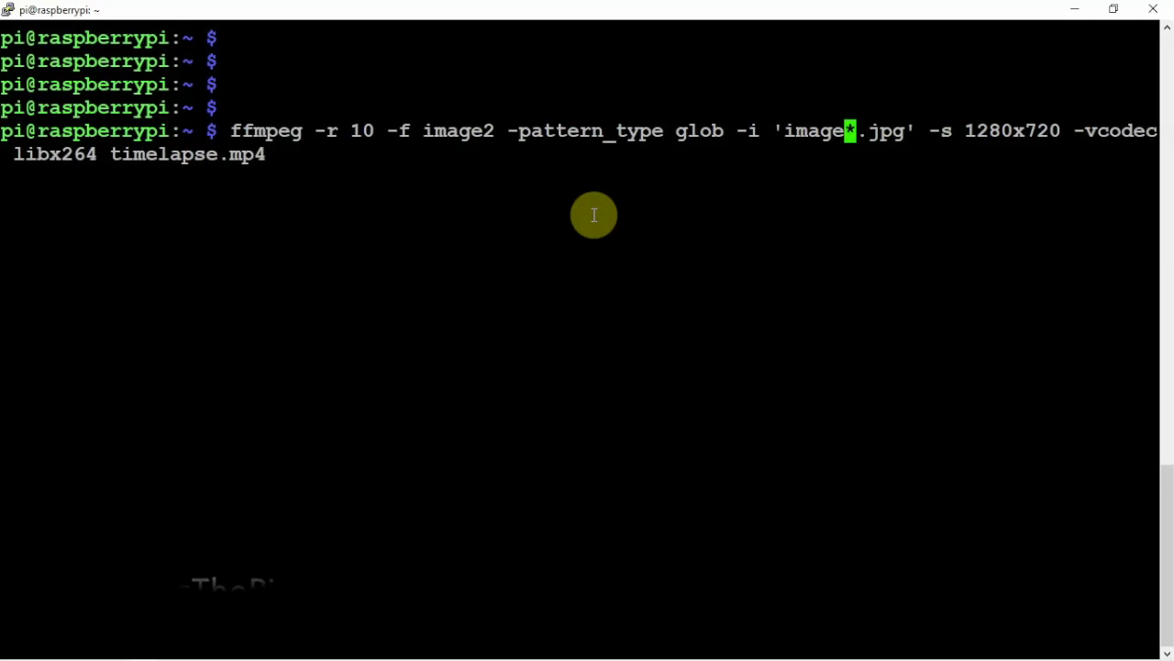
Change the input pattern to 'test*.jpg' and run the render.
key(BackSpace)
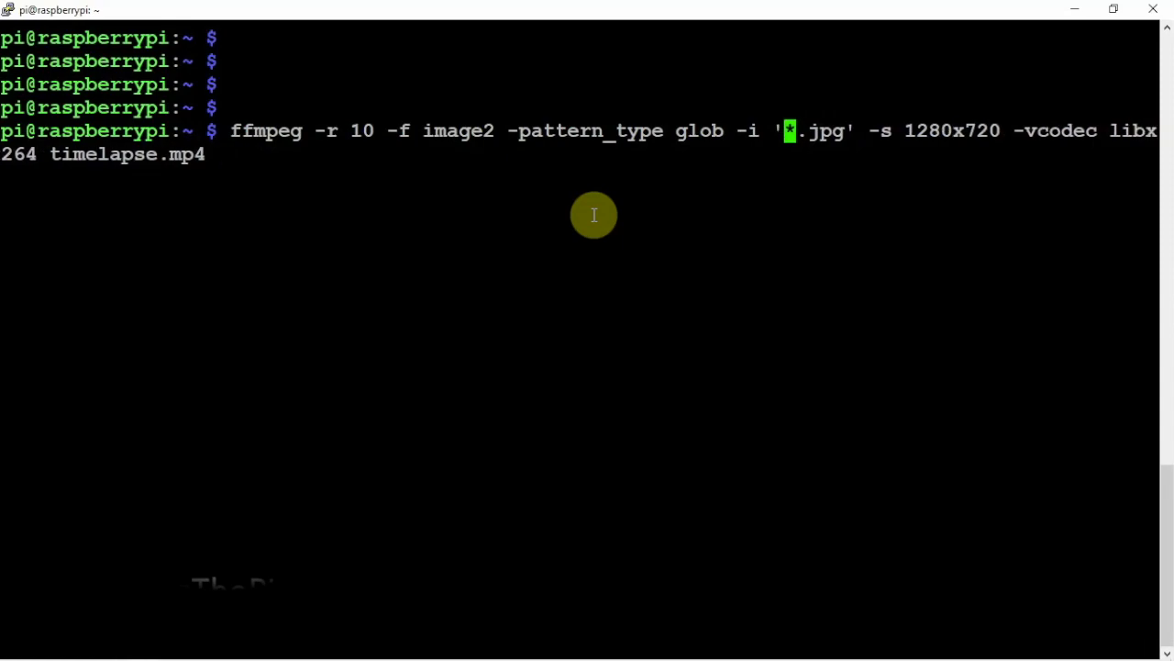
text(test)
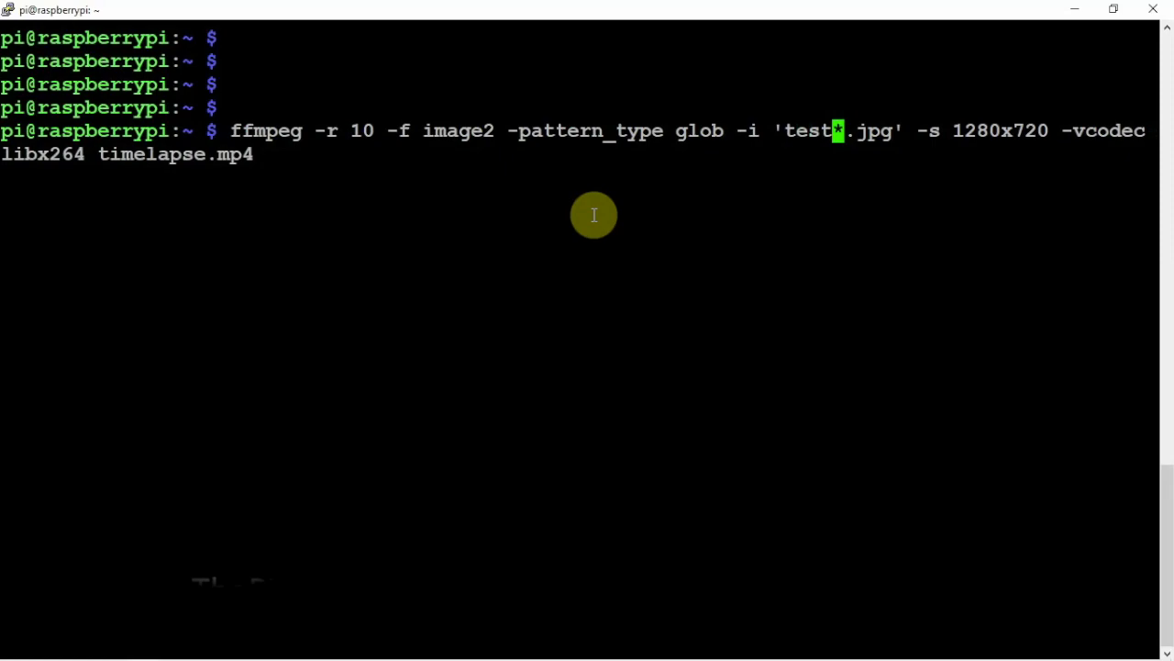
mouse_move(694, 238)
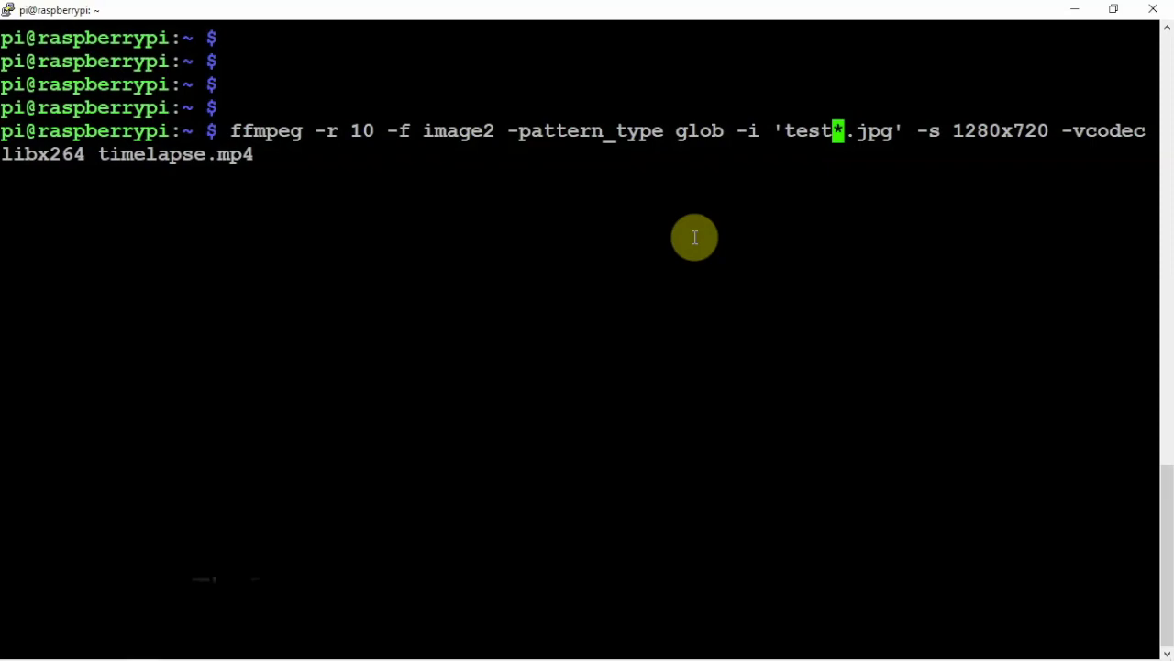
key(Return)
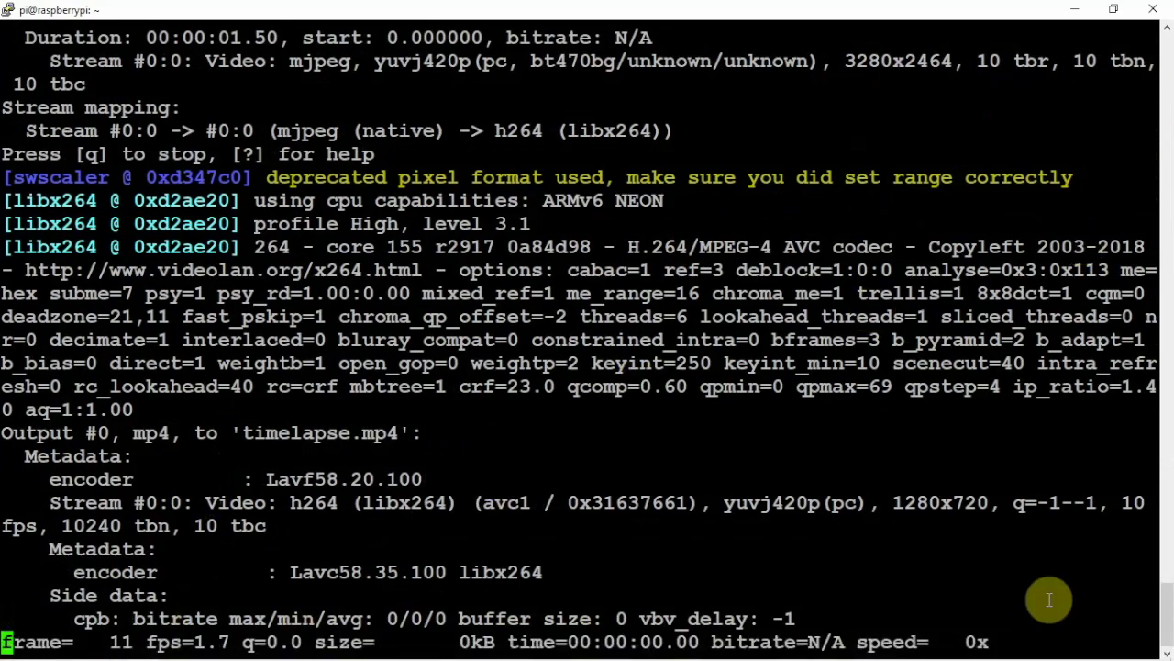
mouse_move(593, 523)
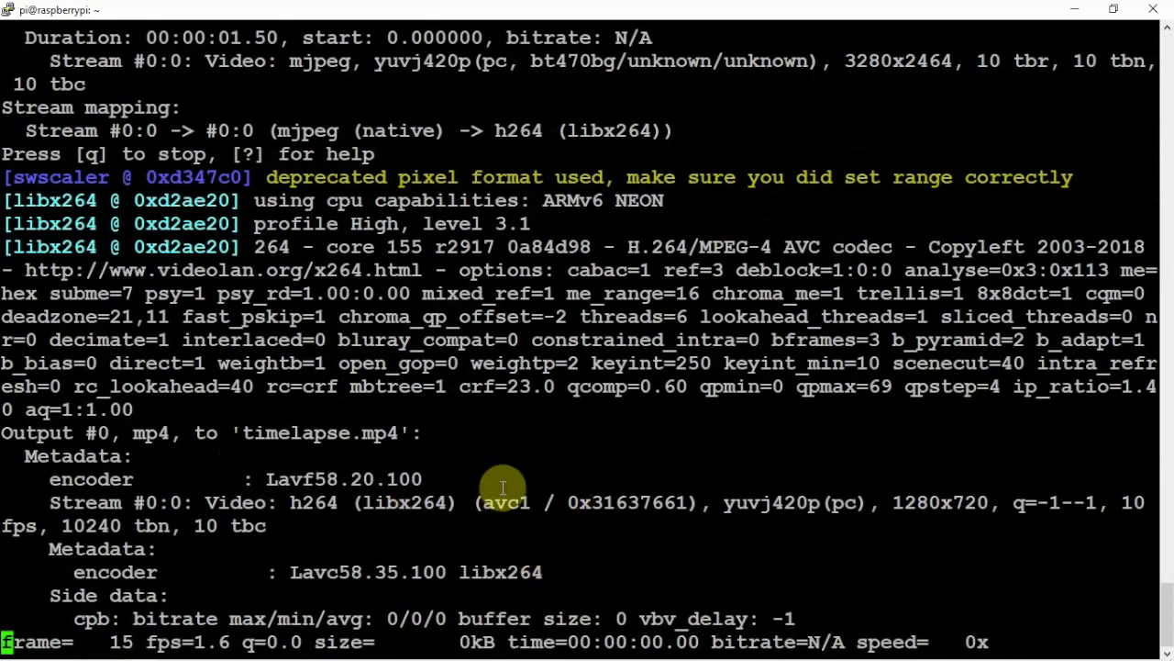
mouse_move(491, 487)
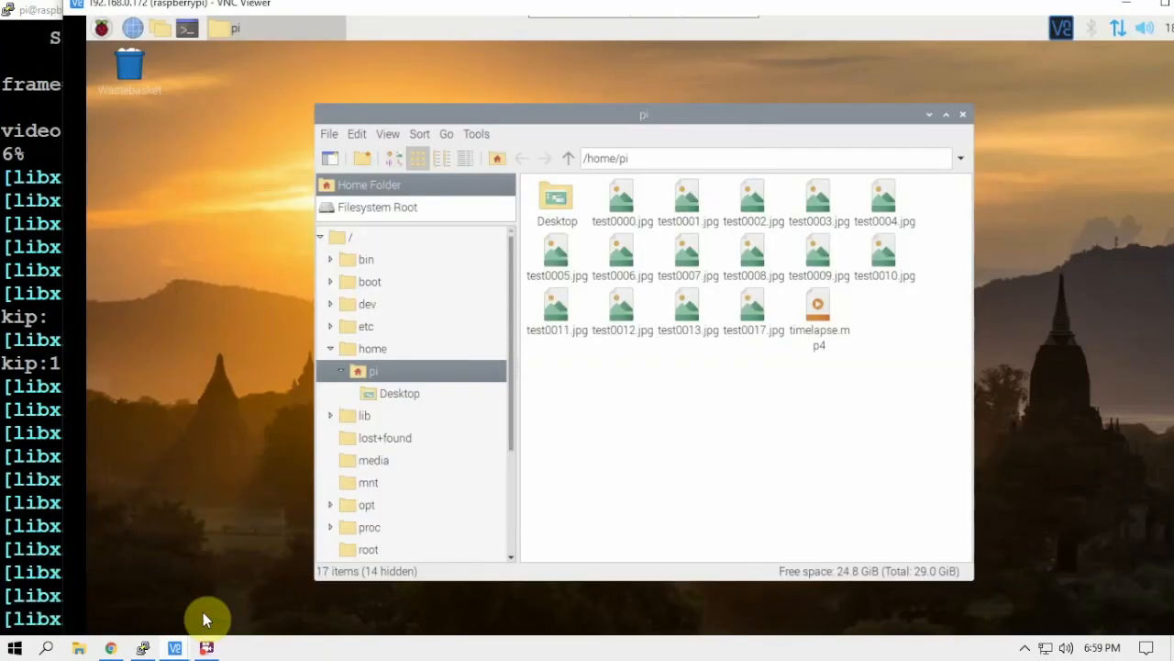
Open timelapse.mp4 in VLC, play it, then minimize the player.
click(817, 312)
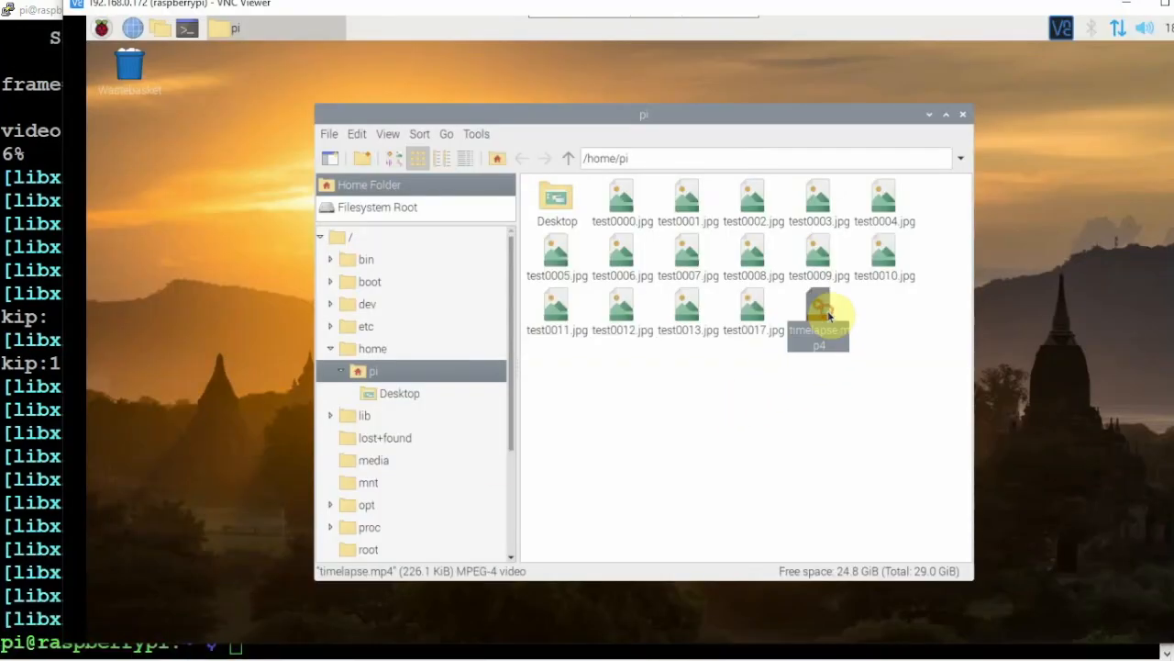
double_click(817, 312)
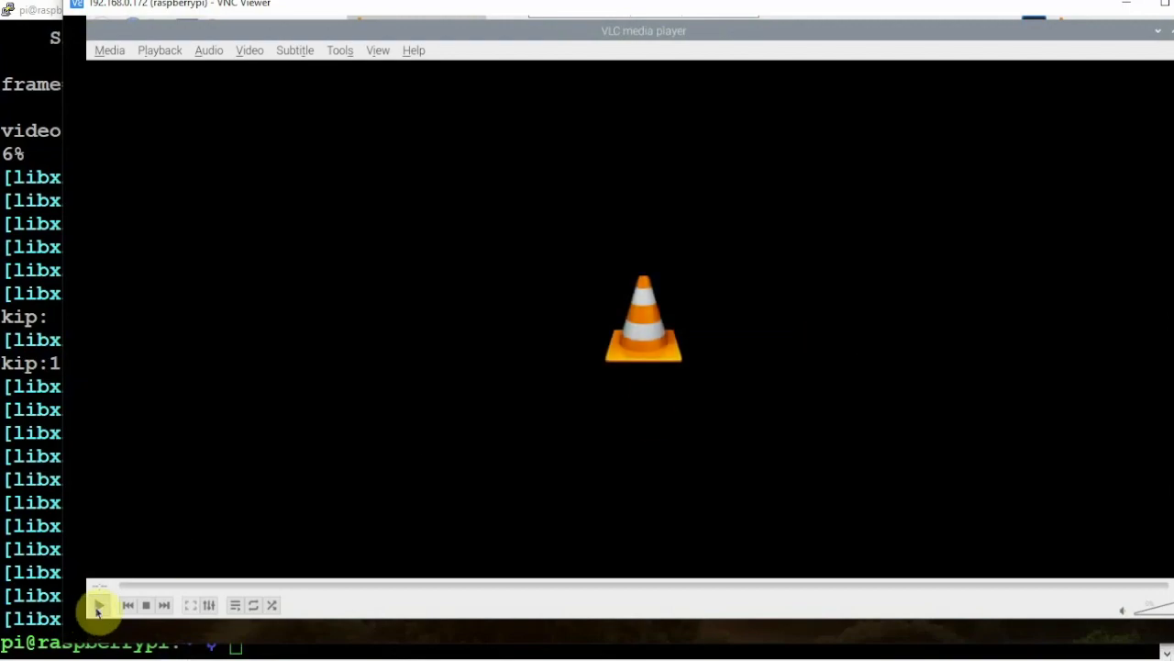
click(98, 605)
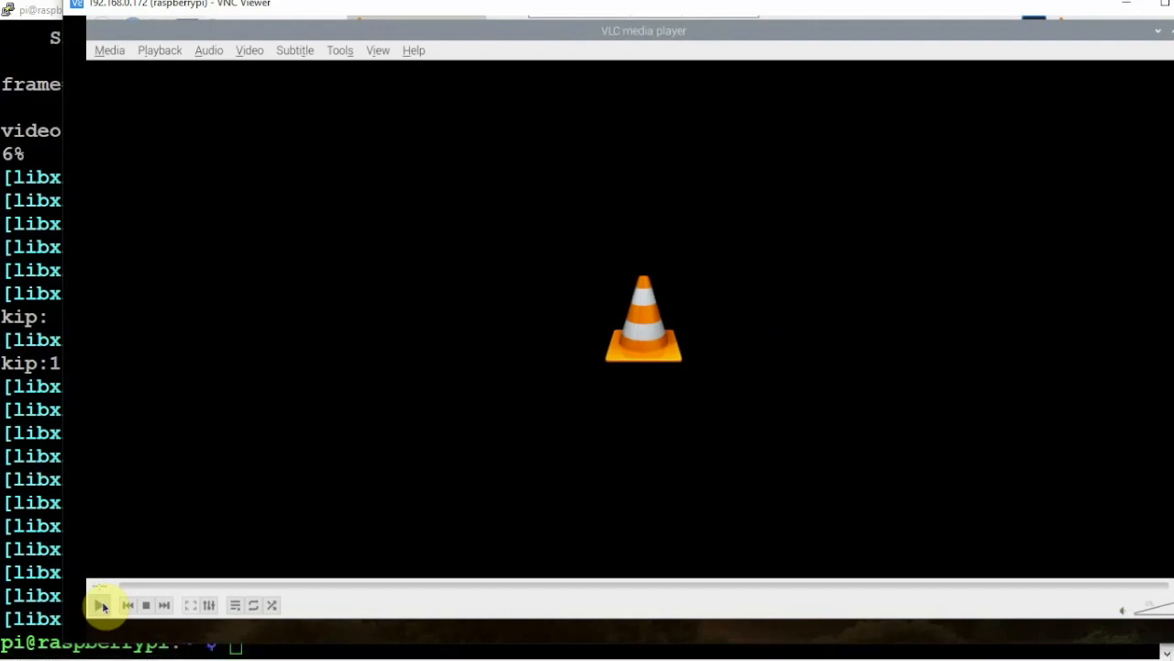
mouse_move(100, 605)
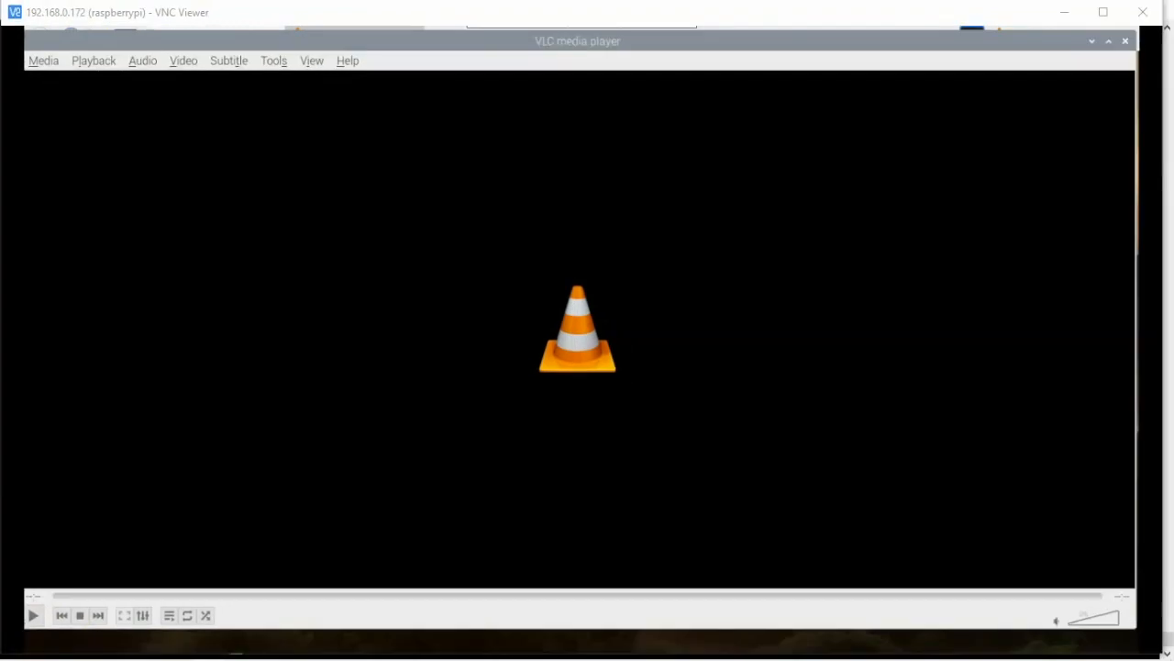
mouse_move(705, 6)
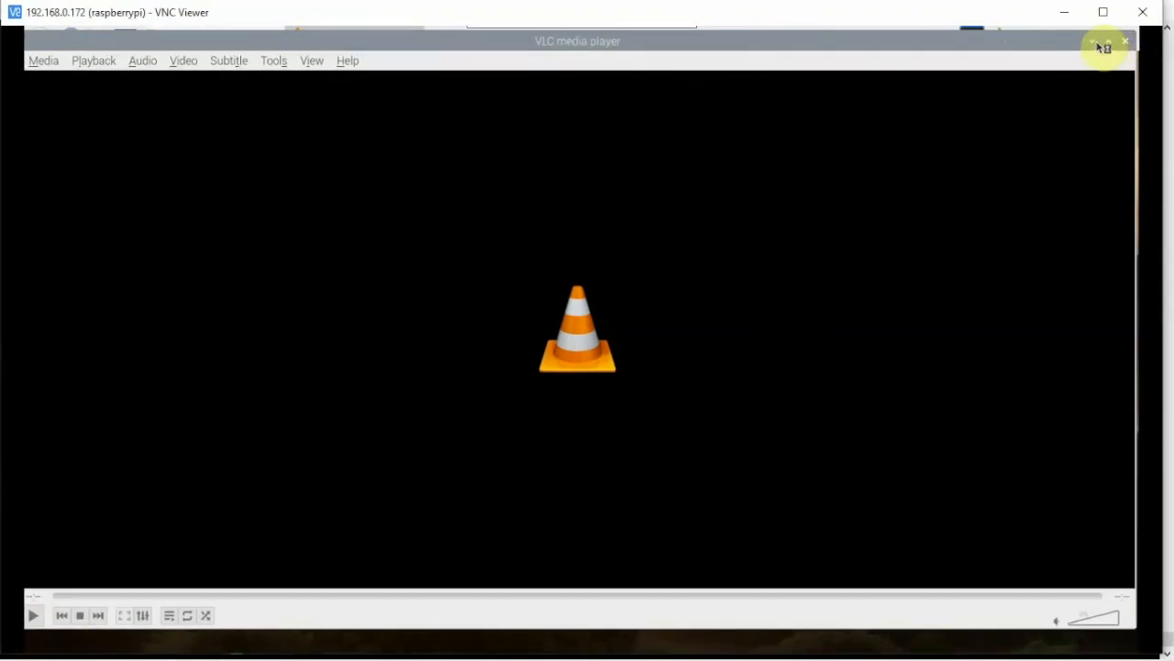
click(1125, 42)
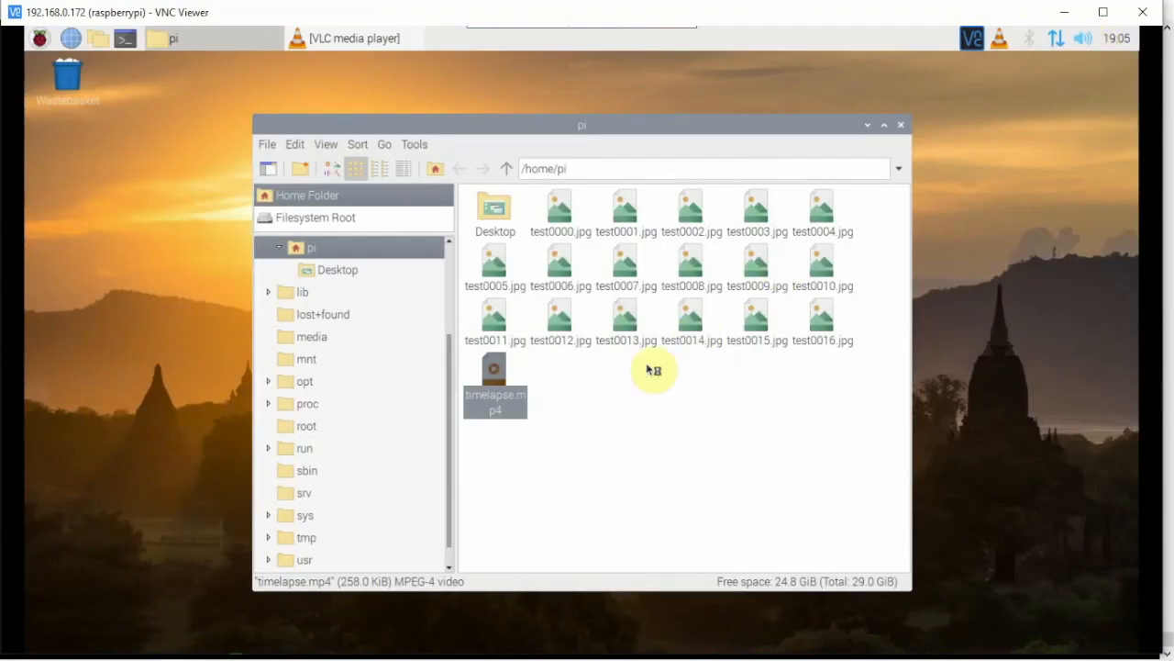
mouse_move(757, 255)
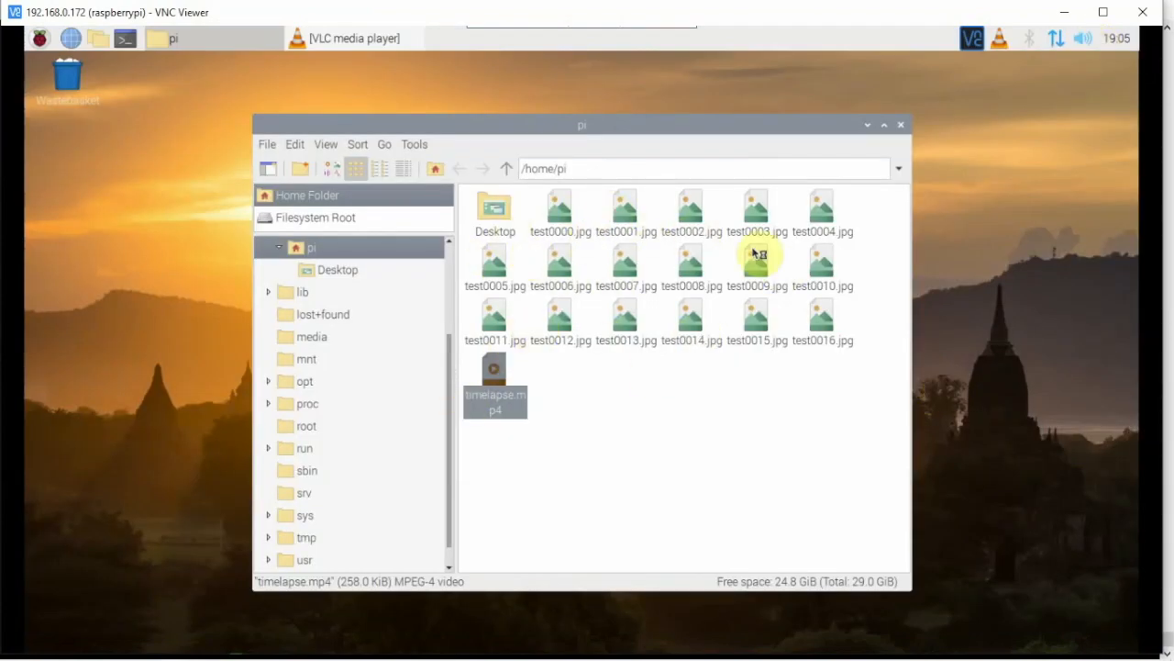
mouse_move(625, 325)
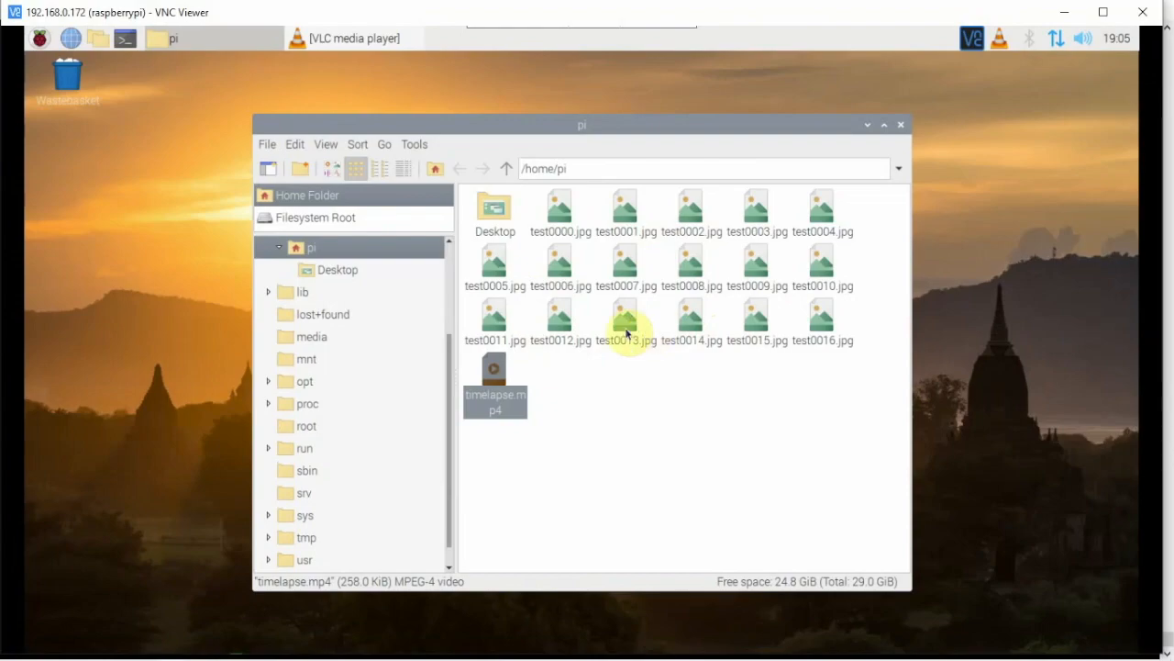
mouse_move(652, 379)
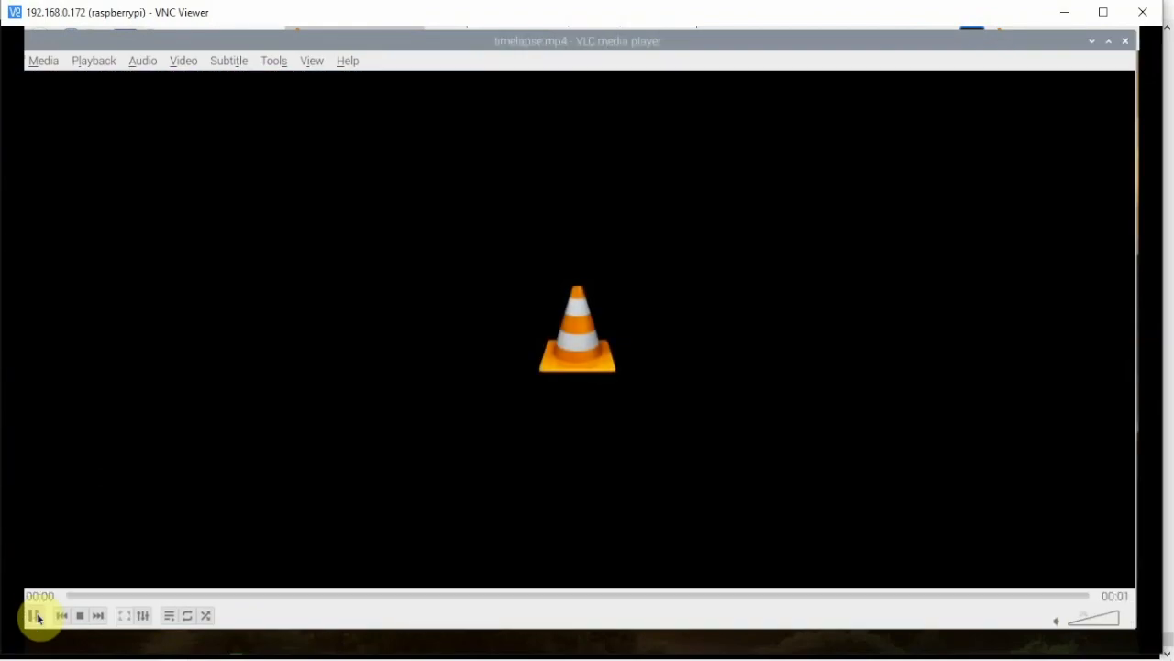
Replay the one-second timelapse.mp4 clip three times in VLC.
click(30, 615)
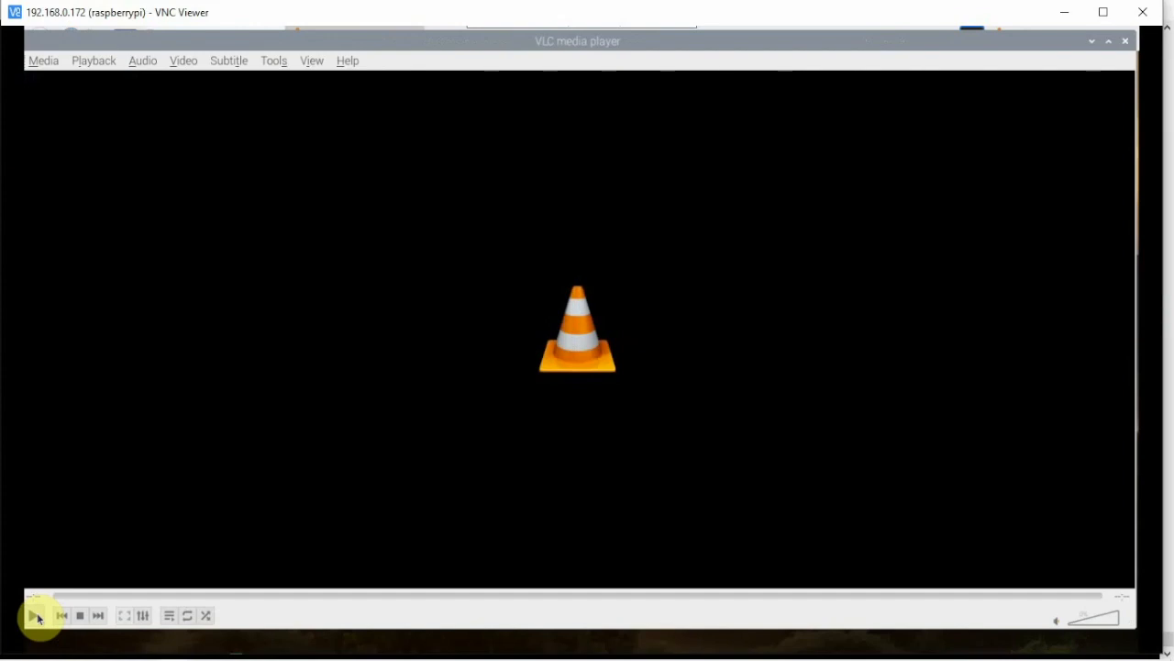
click(34, 614)
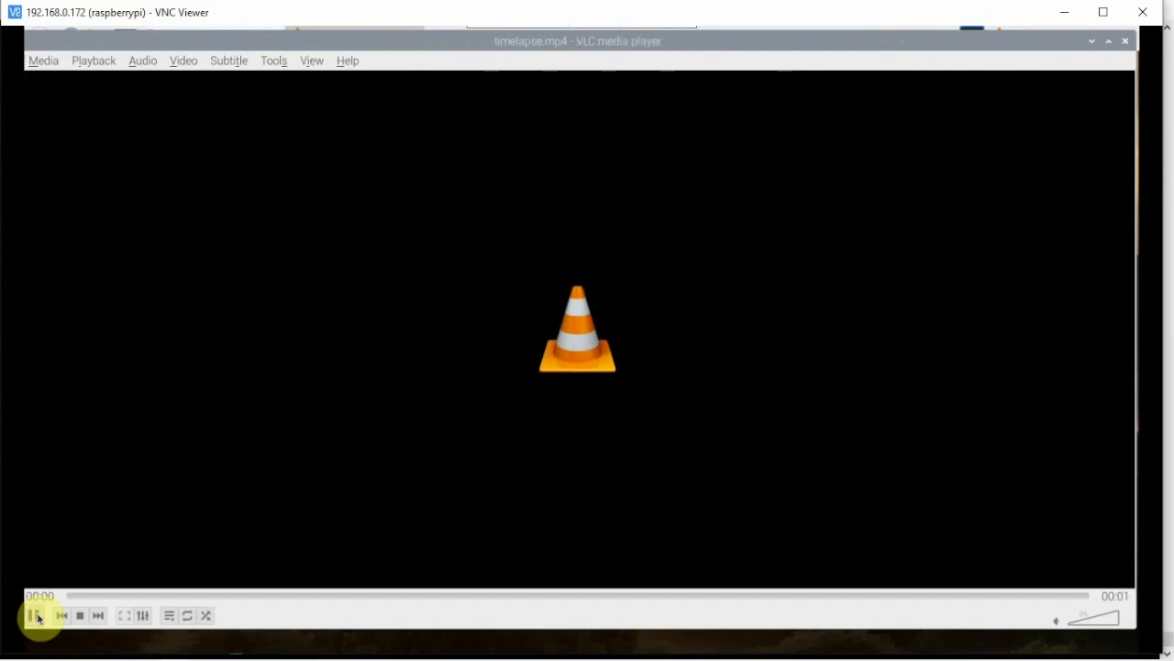
click(30, 615)
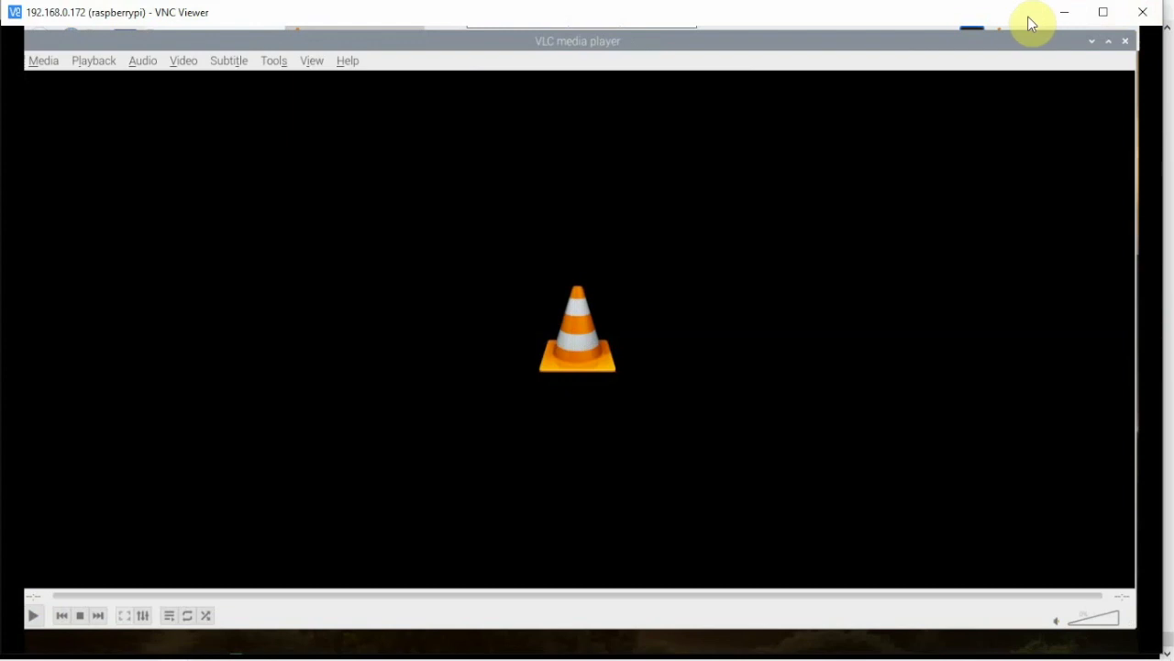
mouse_move(1009, 92)
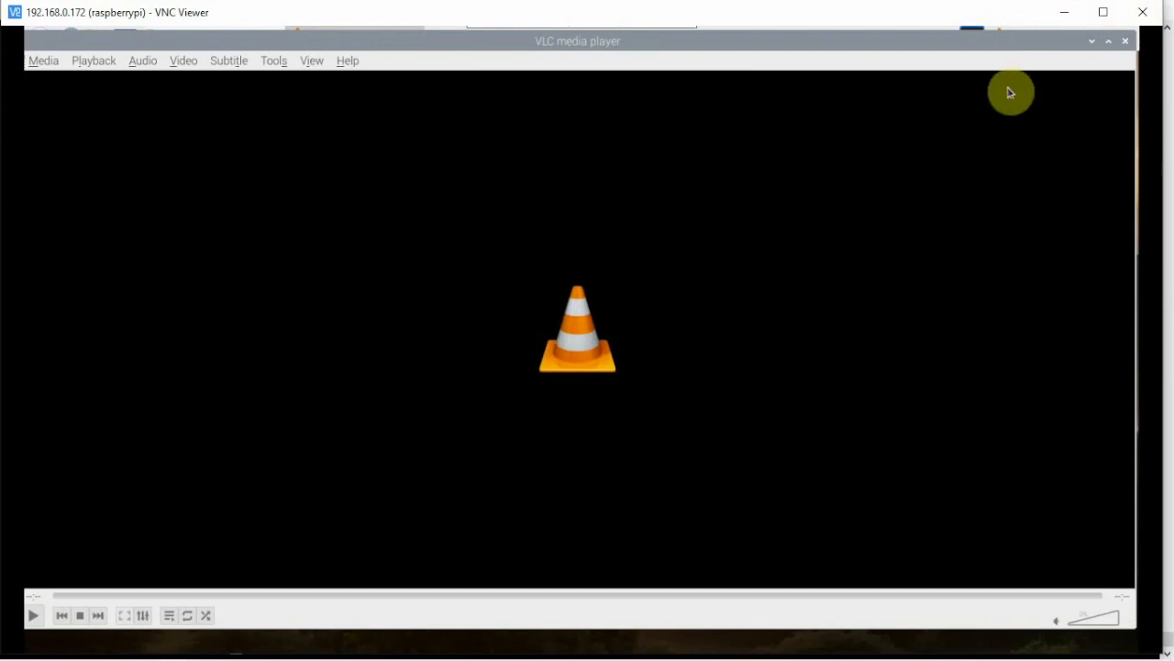